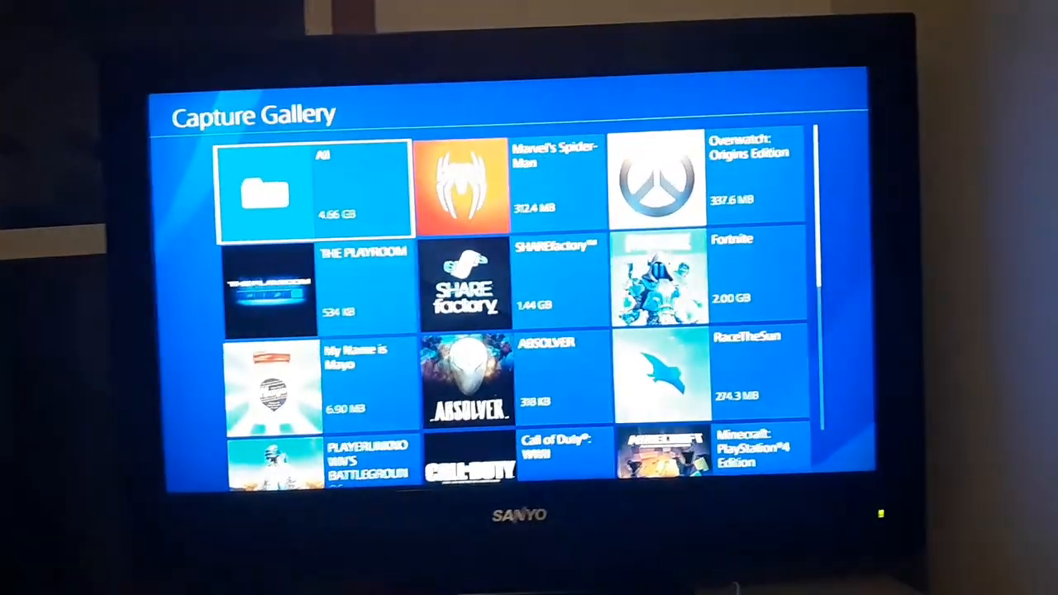
Open the Marvel's Spider-Man folder in Capture Gallery to pick a clip to share.
click(461, 189)
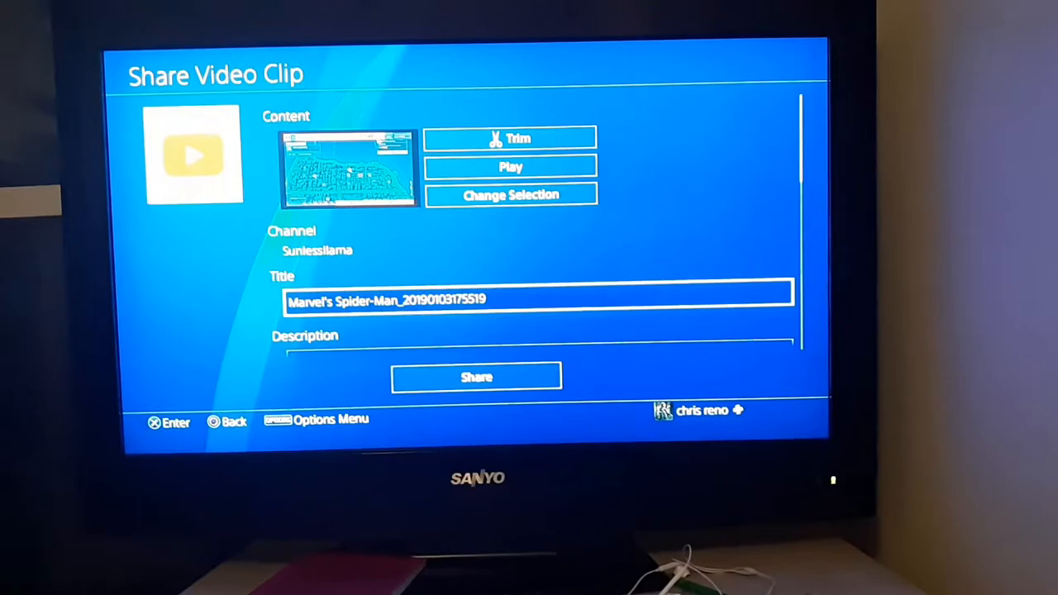
Share the Spider-Man clip to YouTube with Privacy left as Public.
scroll(down, 3)
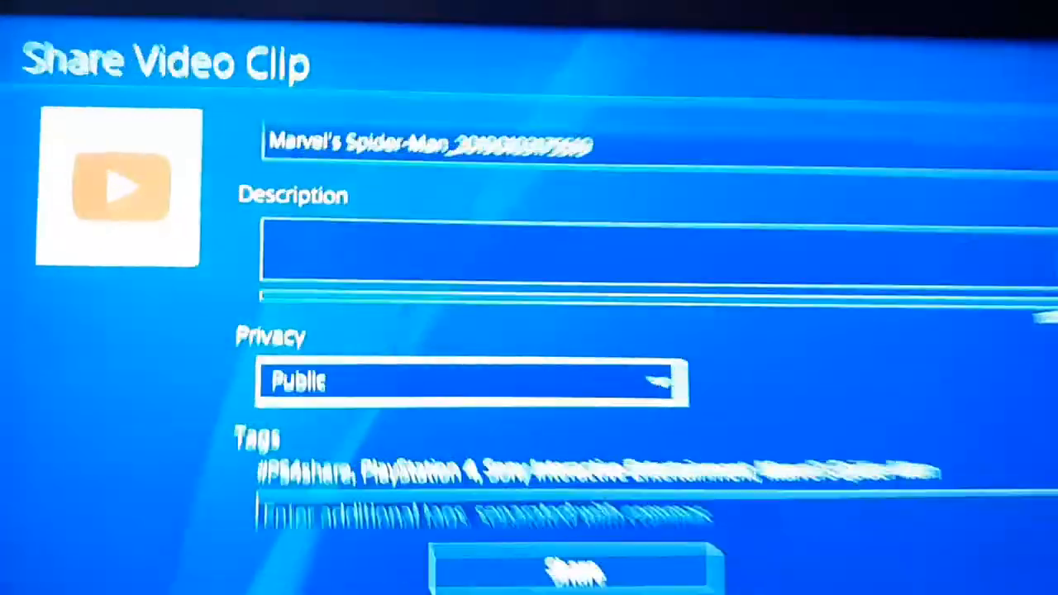
click(472, 380)
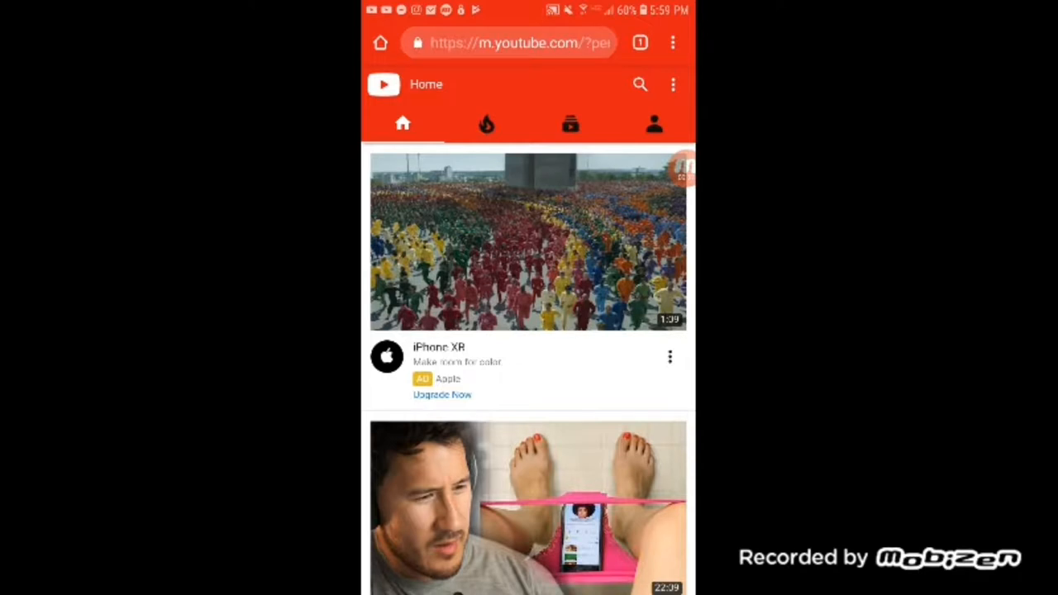
Switch m.youtube.com to the desktop version of YouTube from the site menu.
click(673, 83)
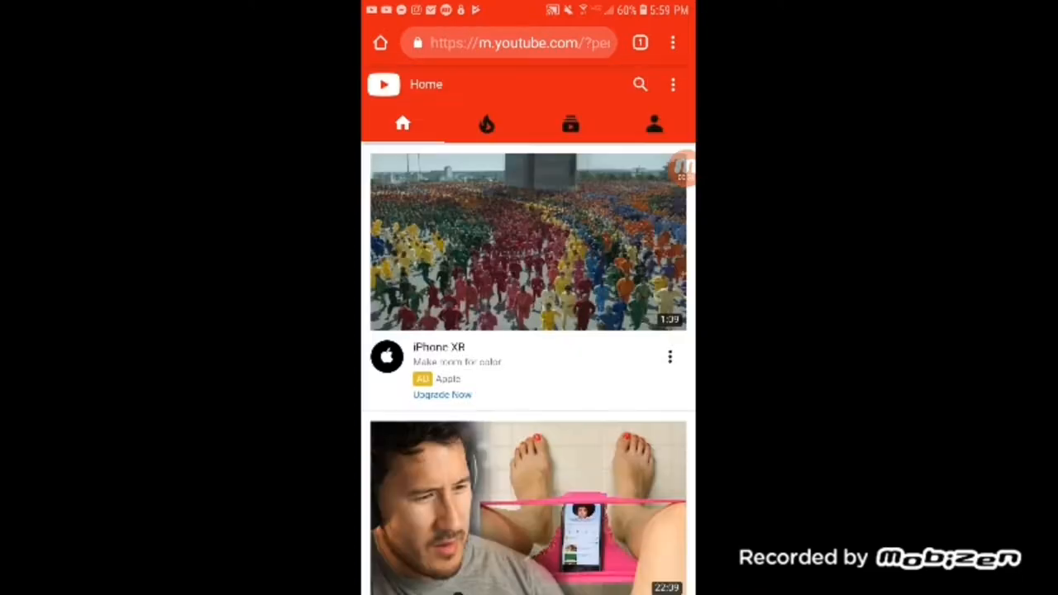
click(673, 83)
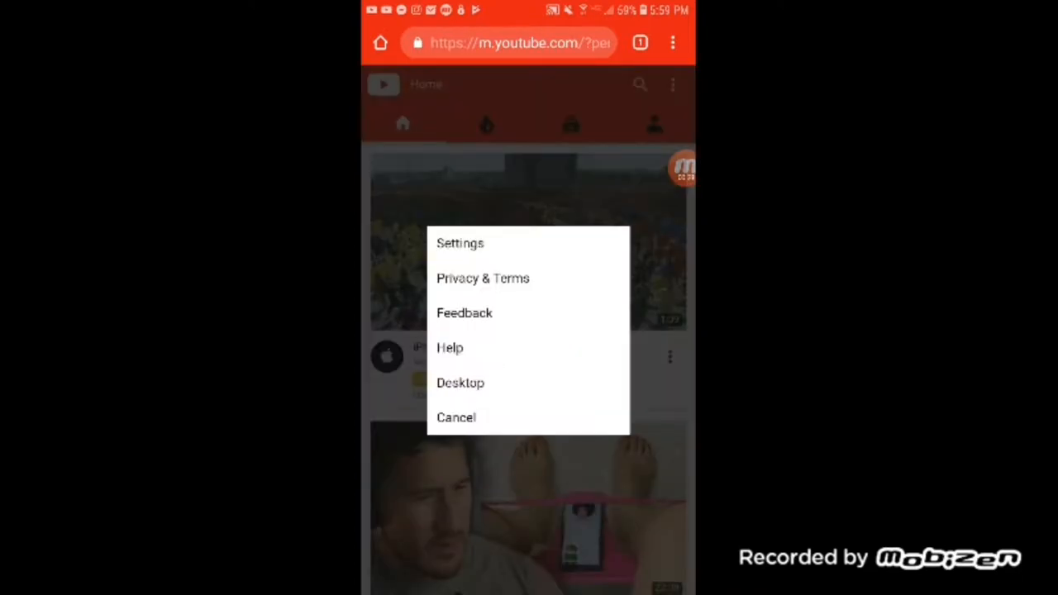
click(456, 417)
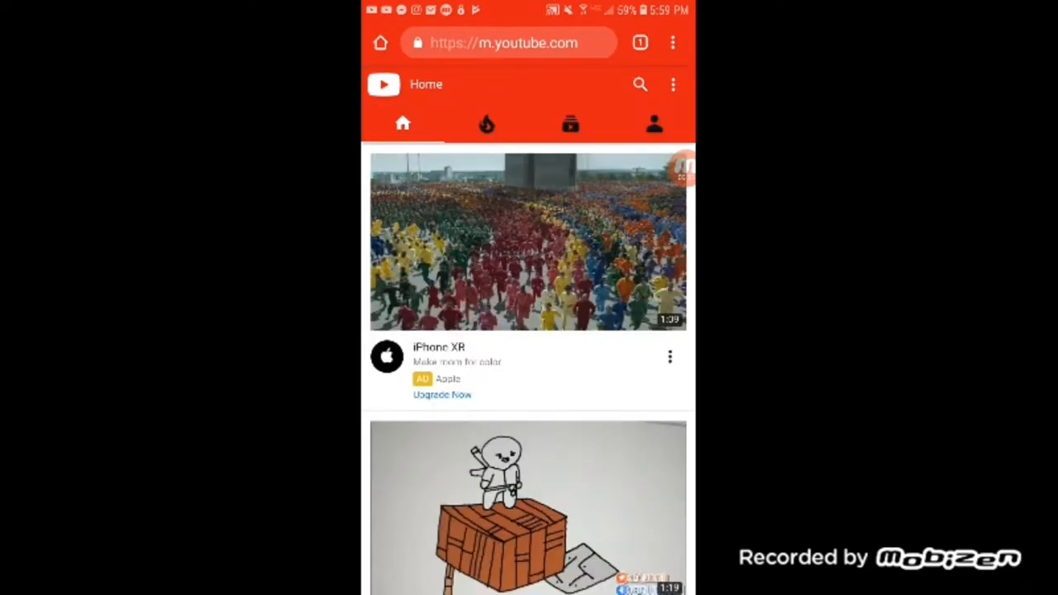
click(674, 84)
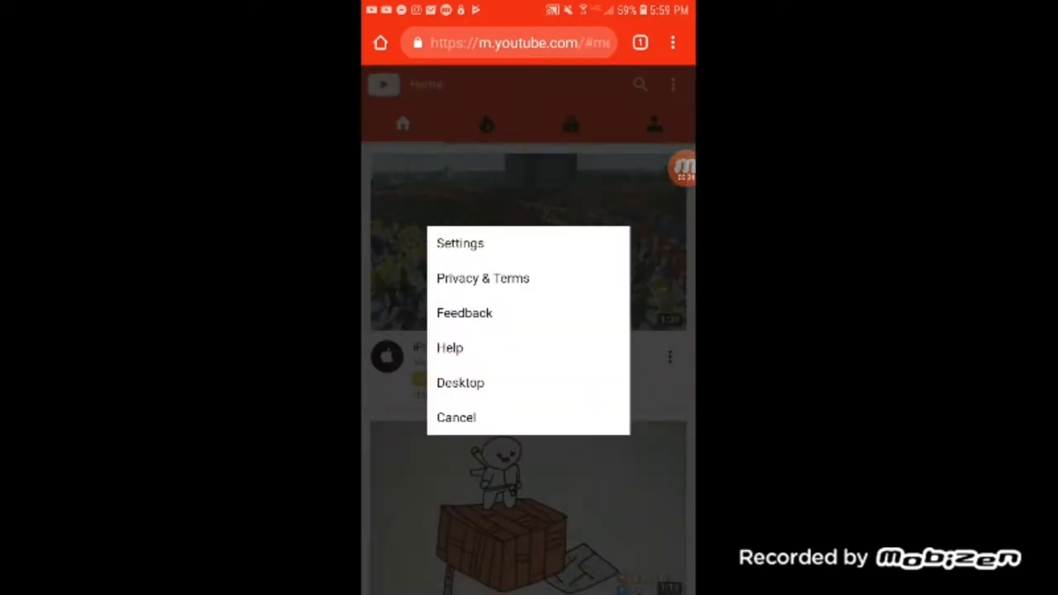
click(460, 384)
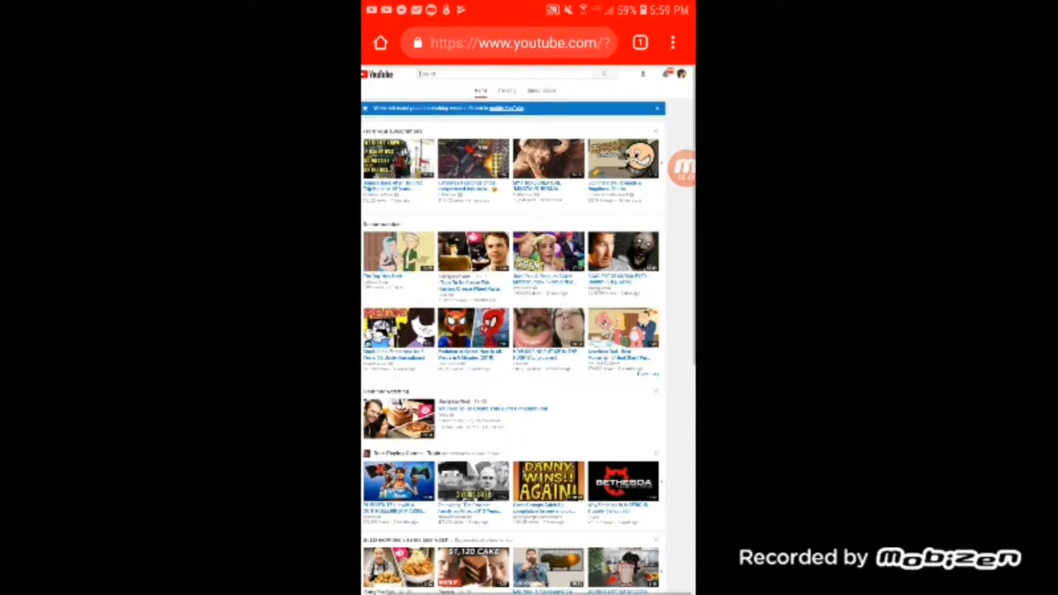
Show your uploaded videos list on the desktop site, with the Spider-Man clip first.
click(378, 73)
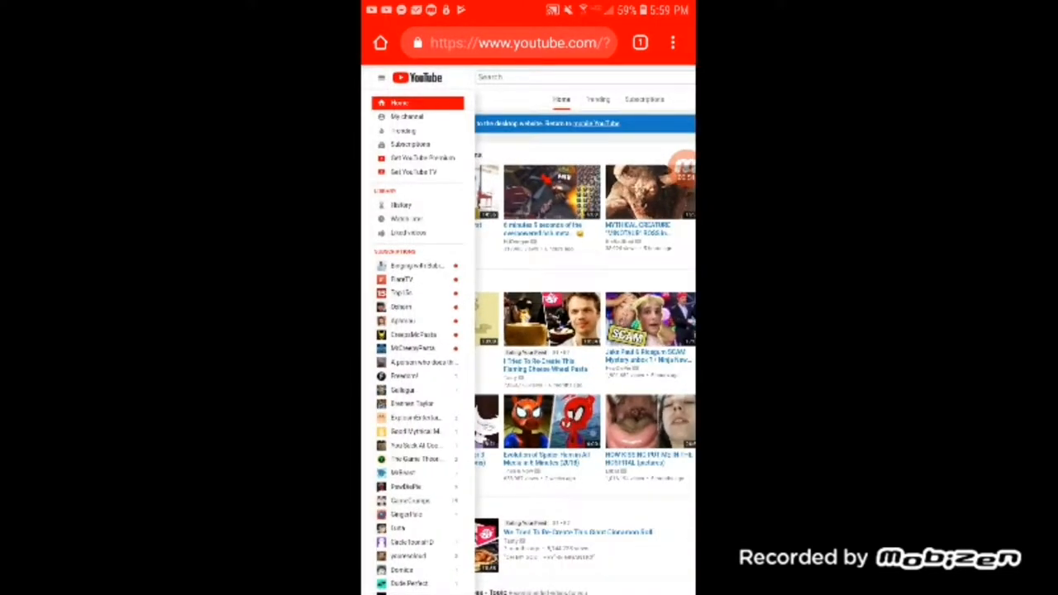
click(407, 115)
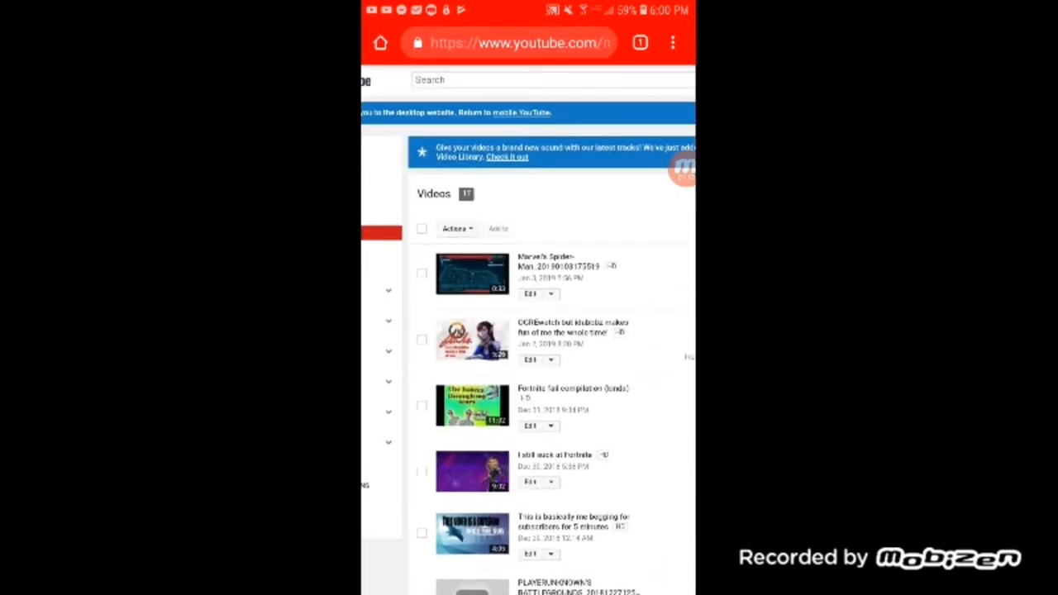
click(551, 294)
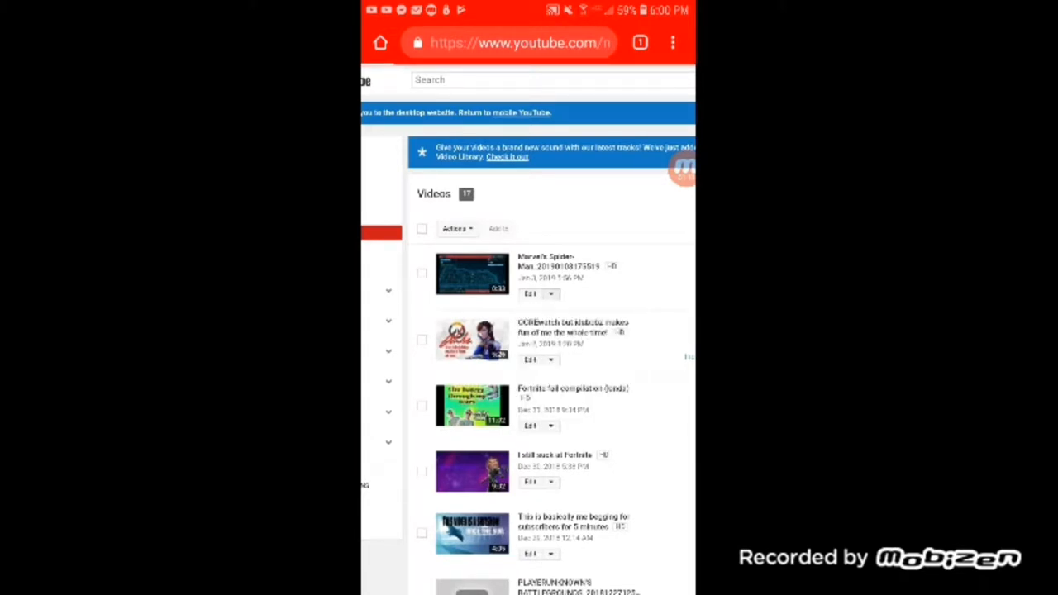
drag(529, 9, 529, 331)
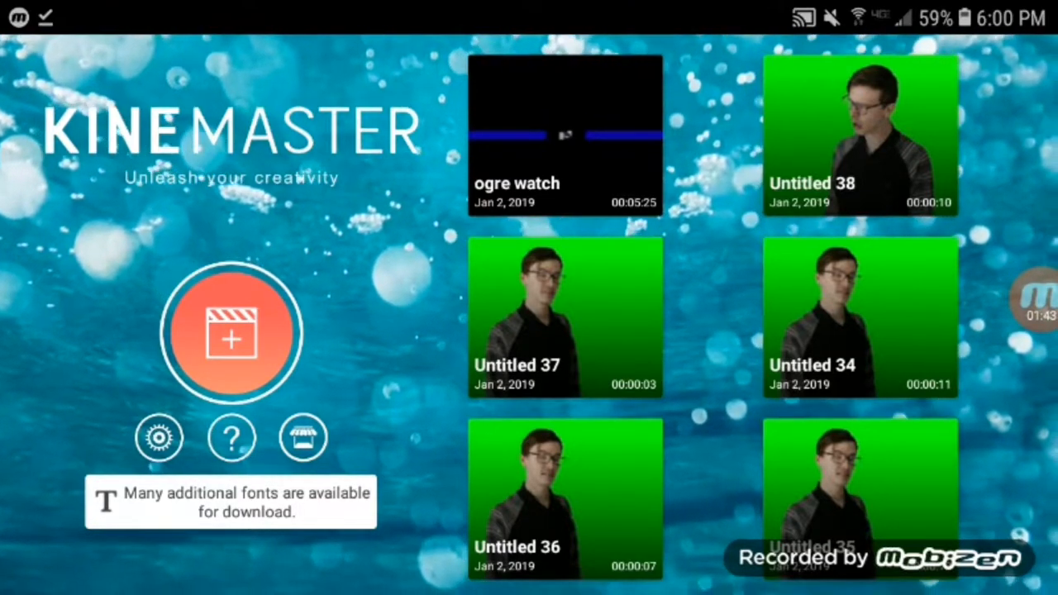
Create an empty KineMaster project and browse the Download folder for the gameplay clip.
click(231, 334)
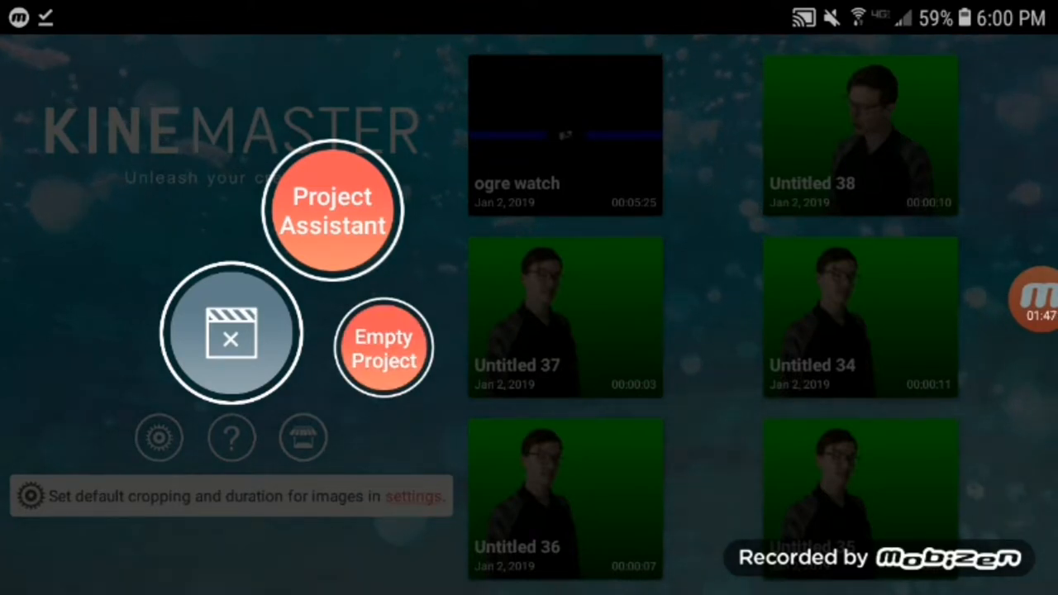
click(384, 348)
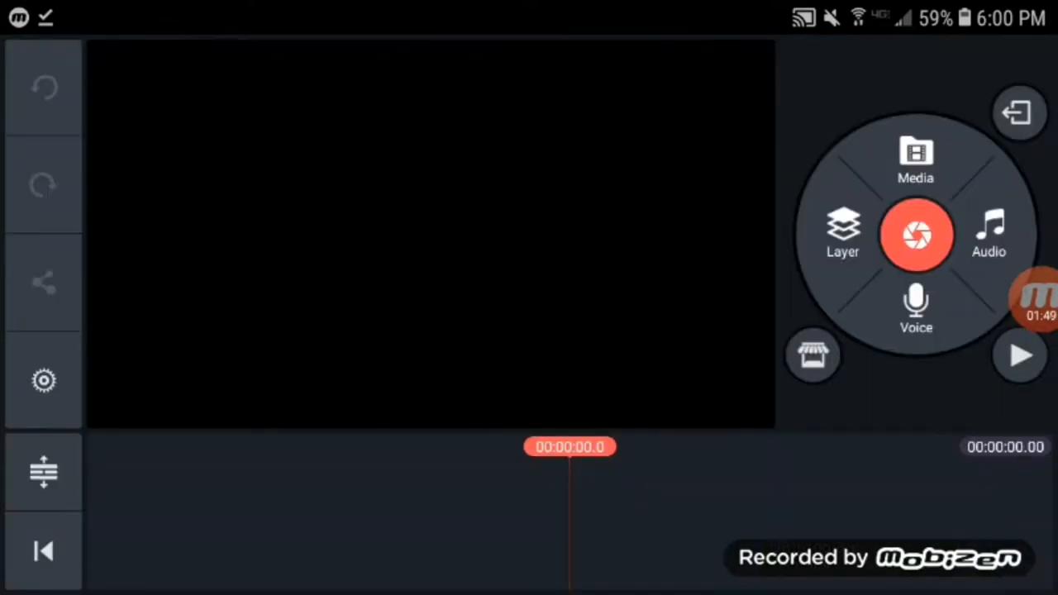
click(916, 157)
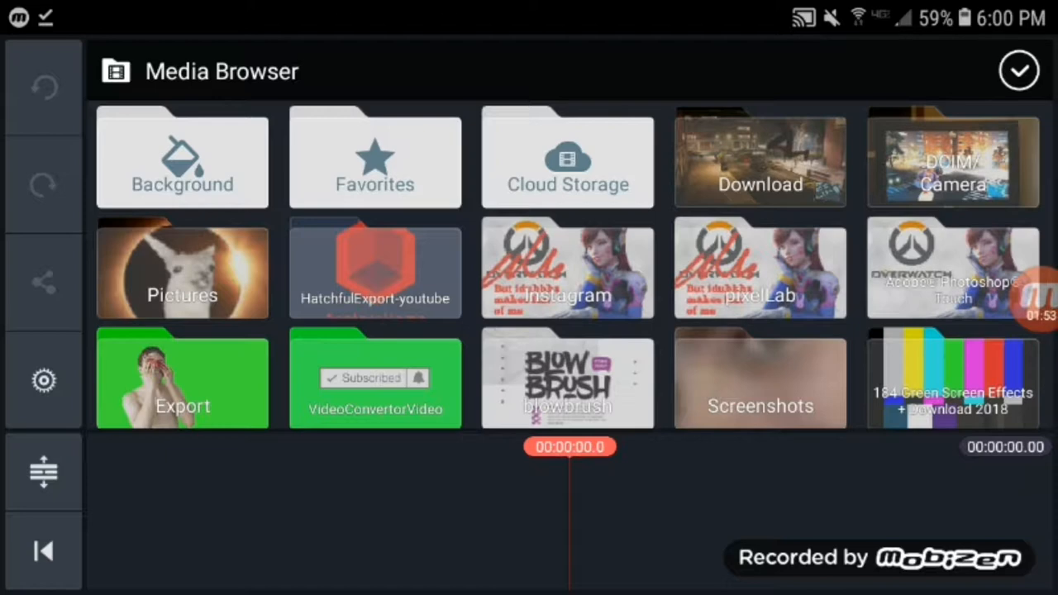
click(760, 157)
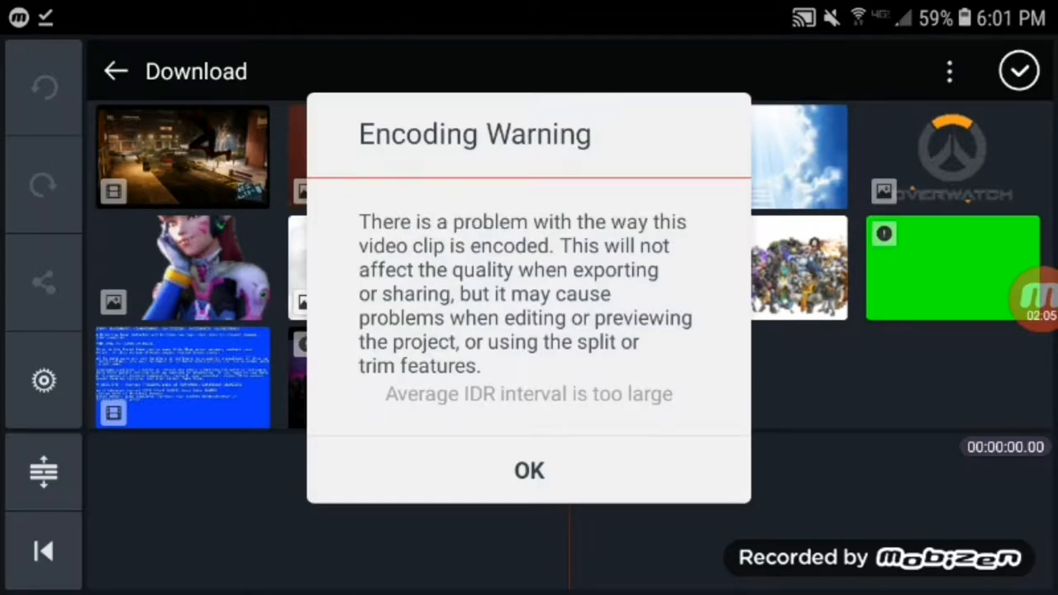
Dismiss the encoding warning and add the green-screen clip from Export as a layer.
click(530, 470)
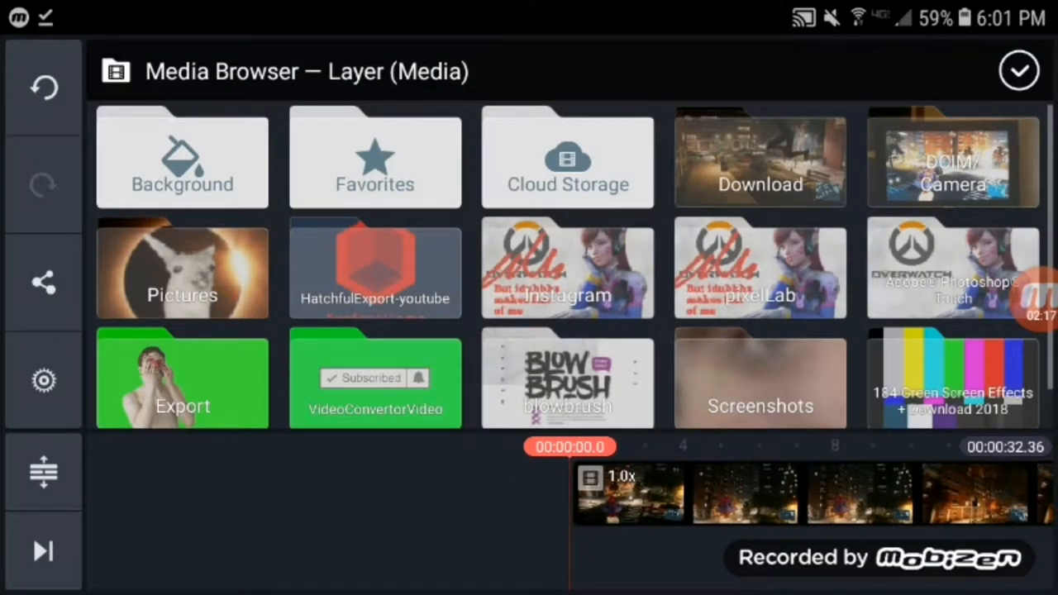
click(952, 380)
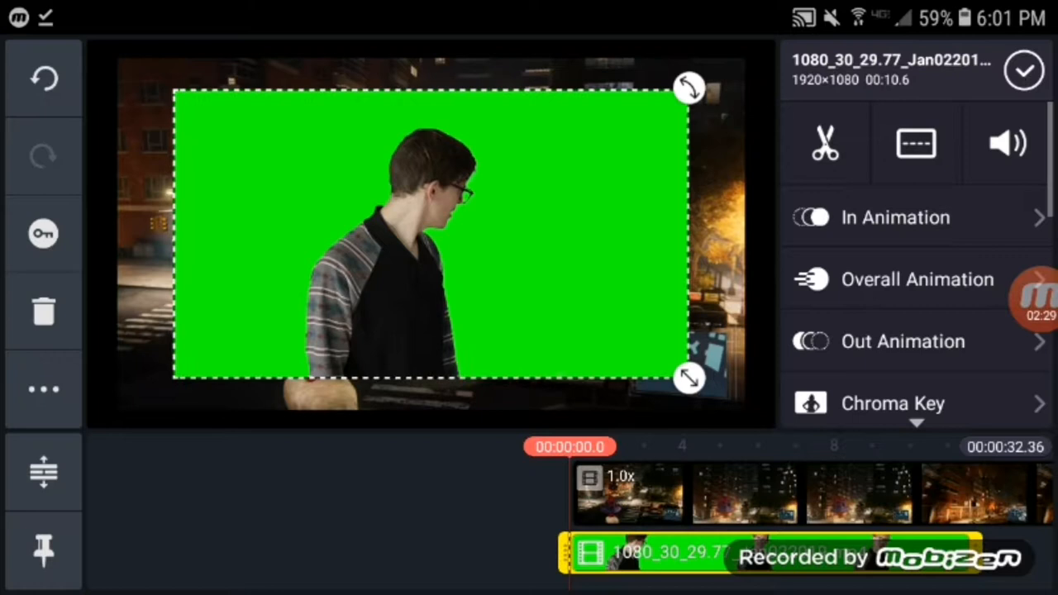
Stretch the green-screen layer to full frame and review its Chroma Key settings.
click(893, 404)
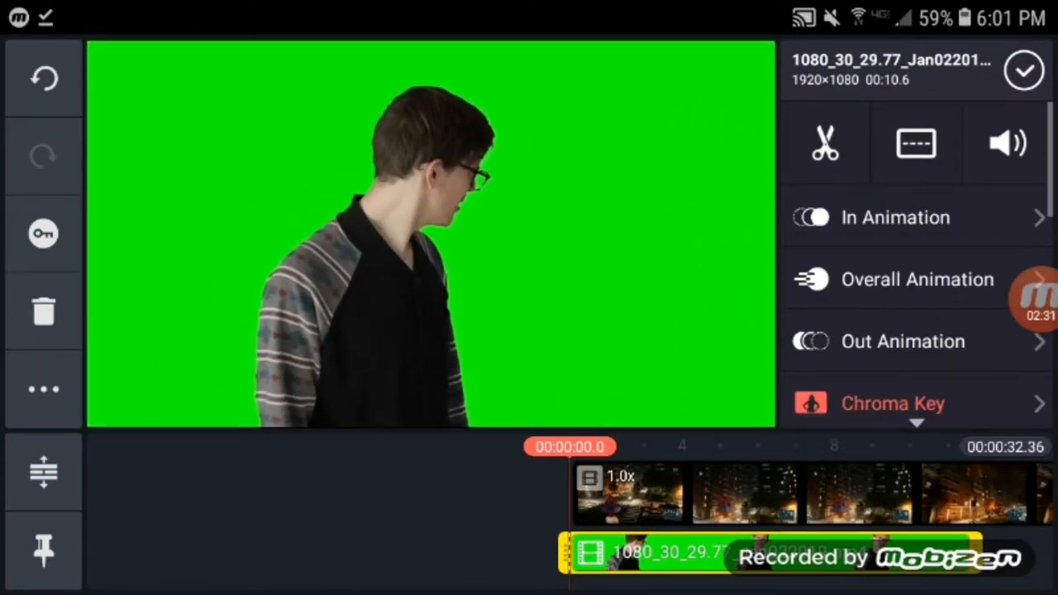
click(893, 404)
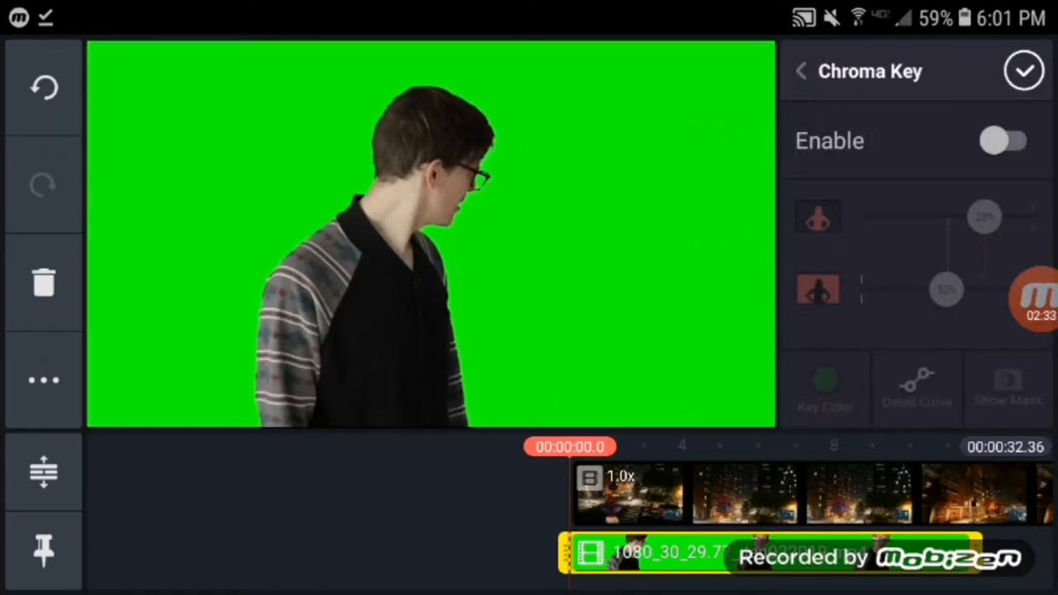
click(800, 69)
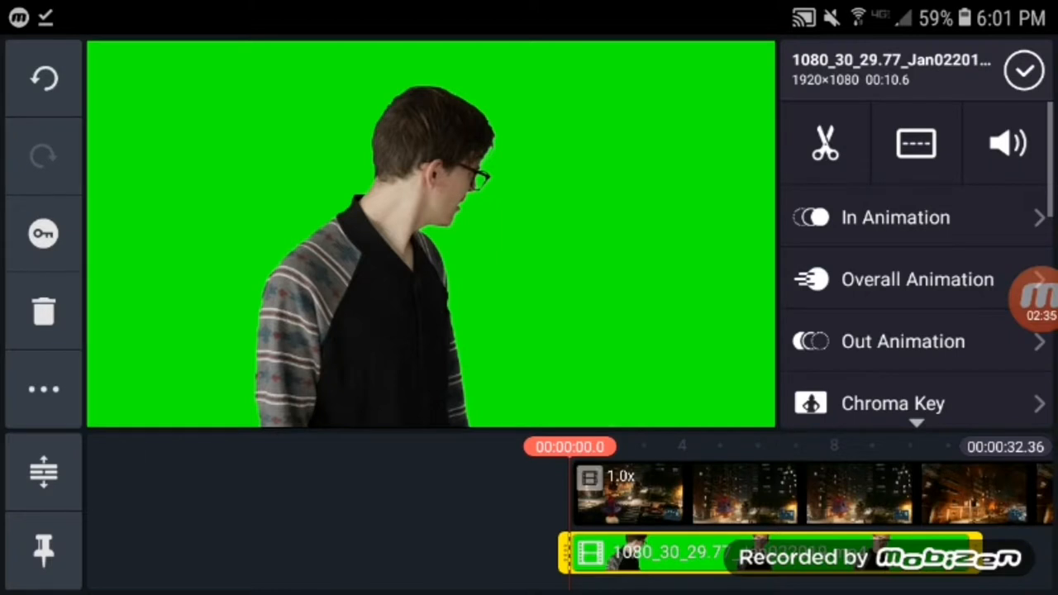
click(894, 404)
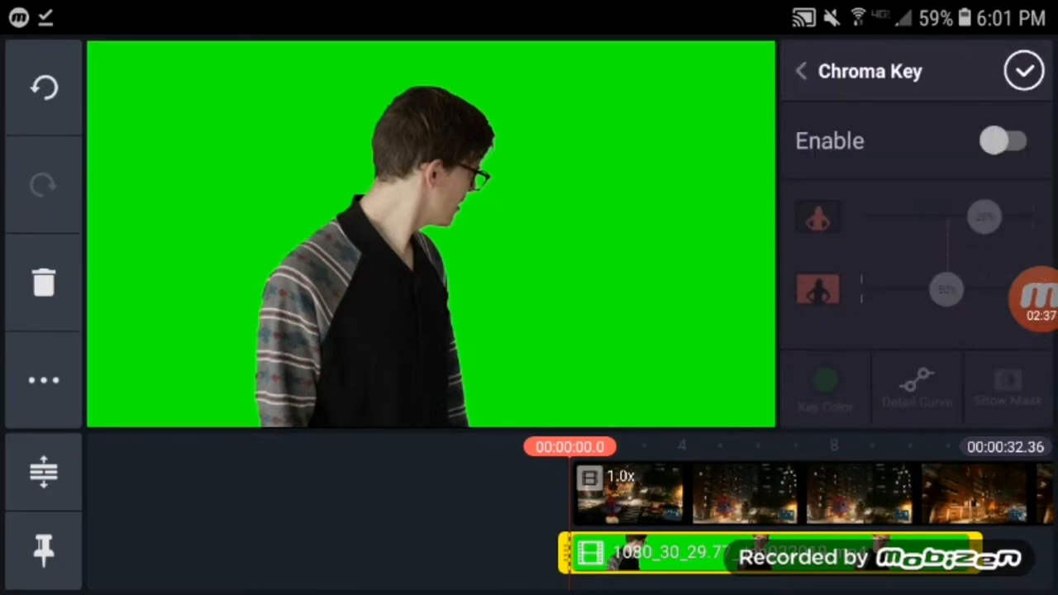
click(800, 70)
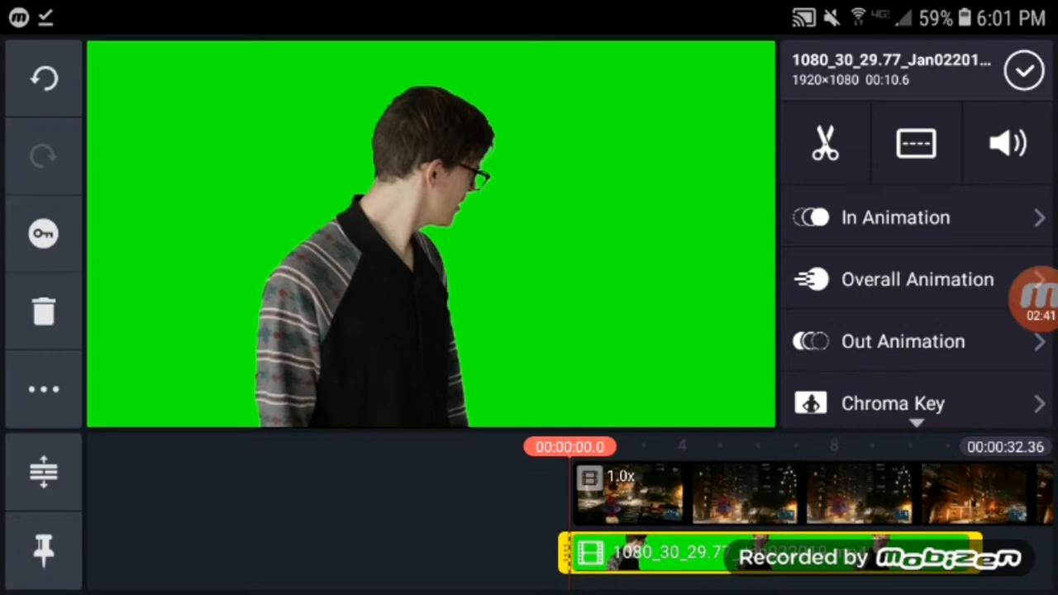
click(893, 403)
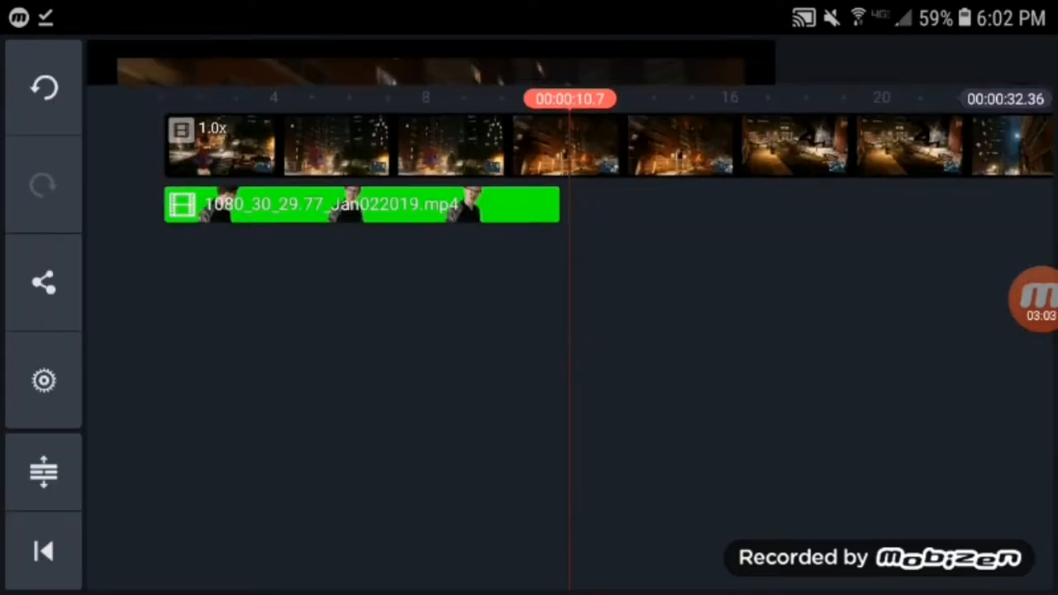
Turn off Audio Fade-out in the project's audio settings.
click(43, 380)
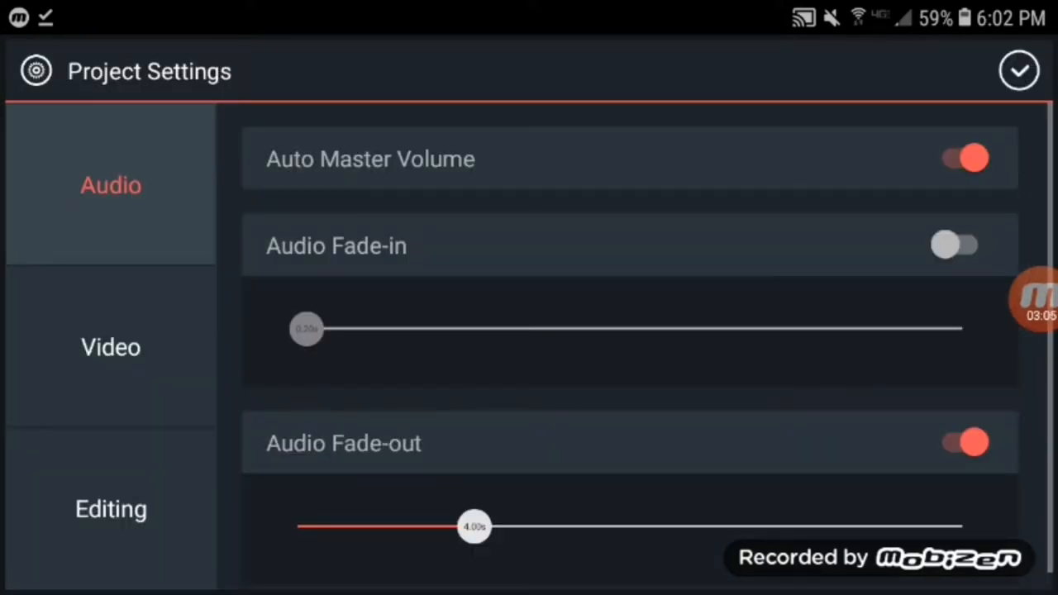
click(962, 443)
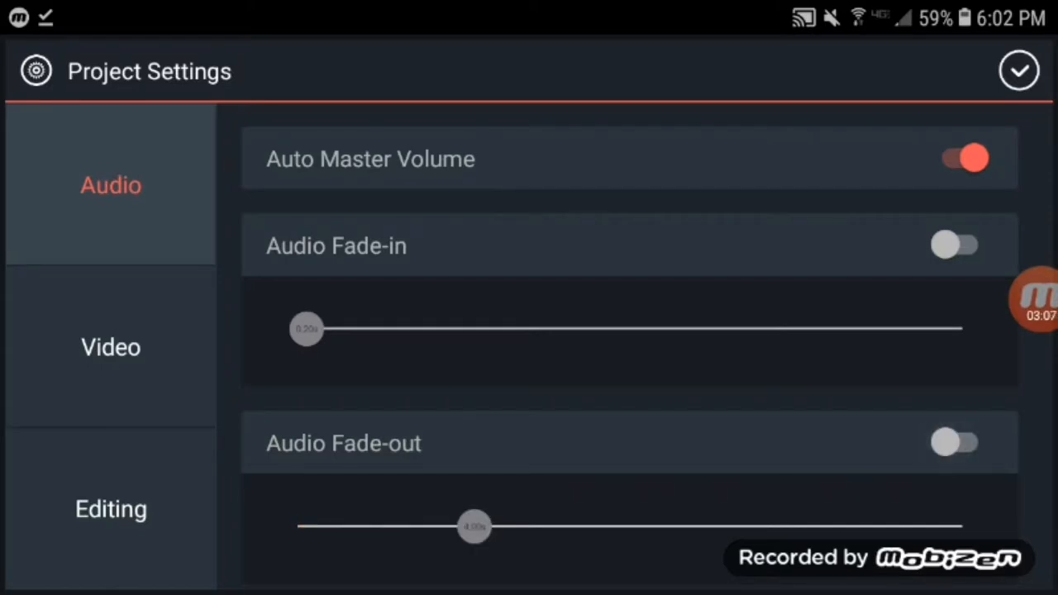
click(1019, 69)
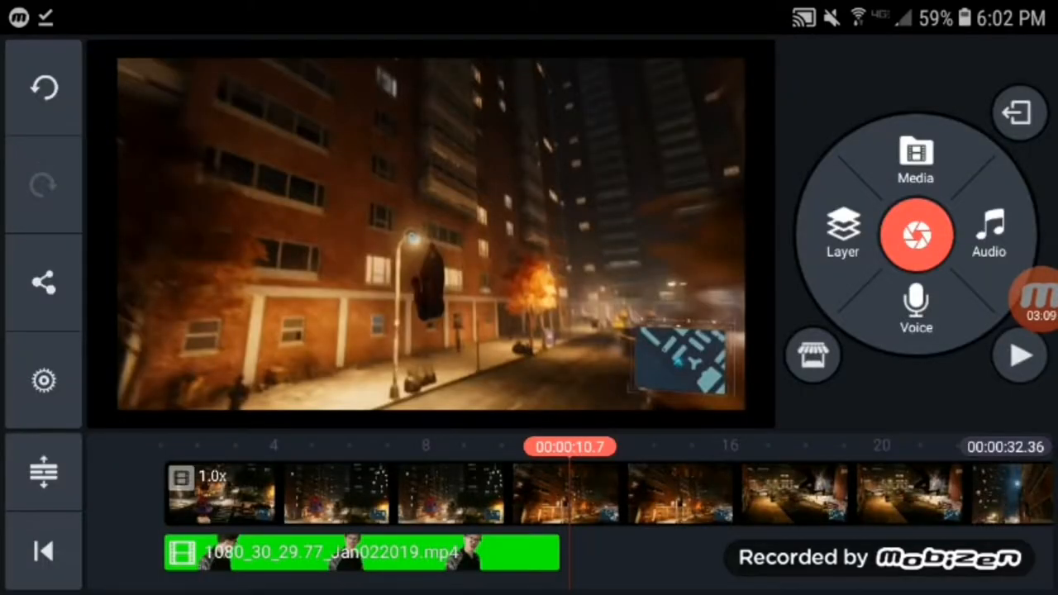
Key out the green background over the gameplay, rewind to the start and browse audio.
click(43, 552)
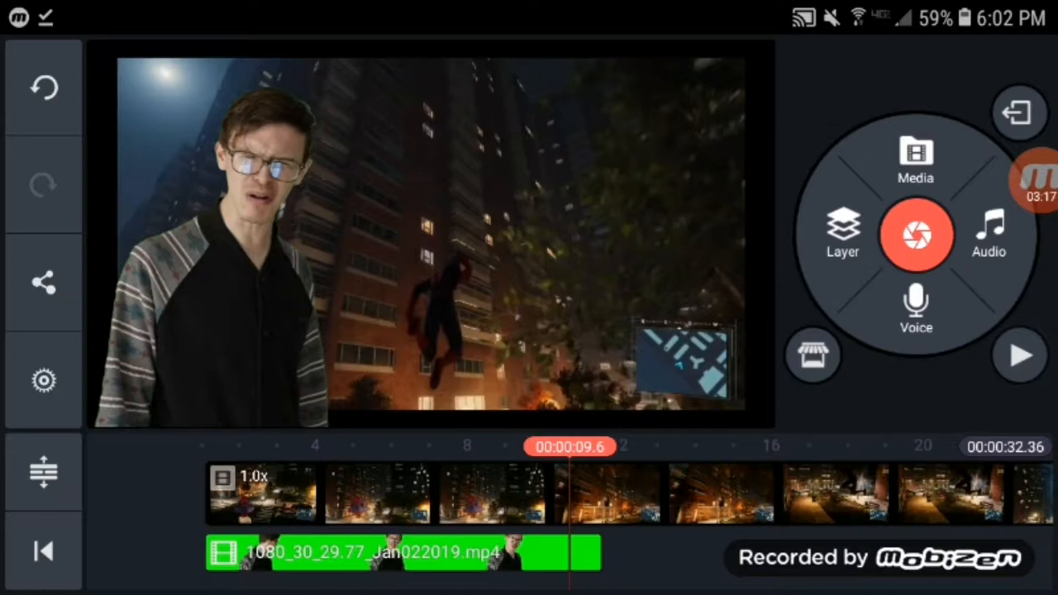
click(1019, 356)
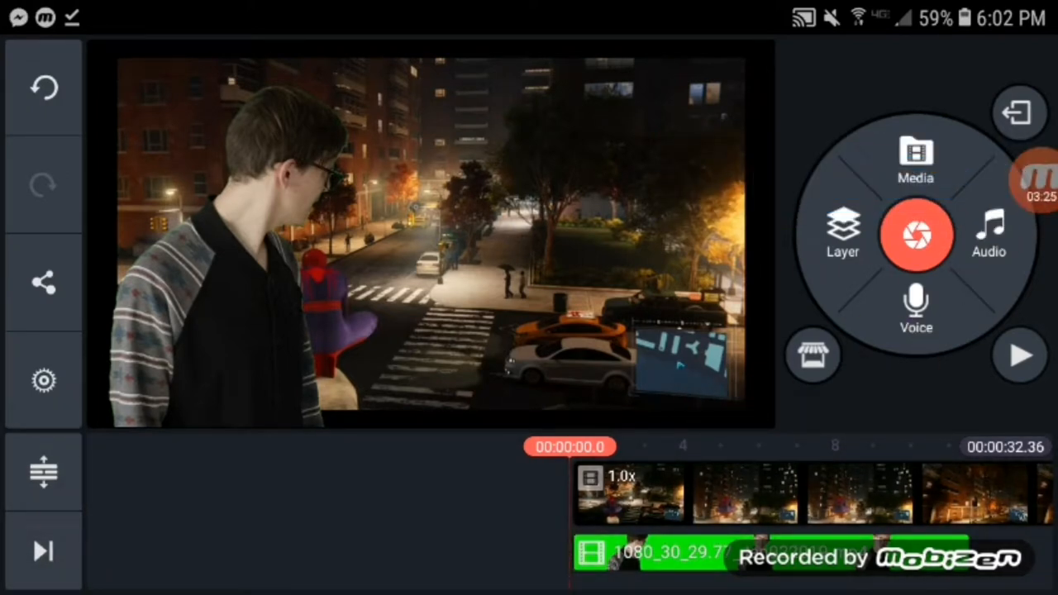
click(989, 235)
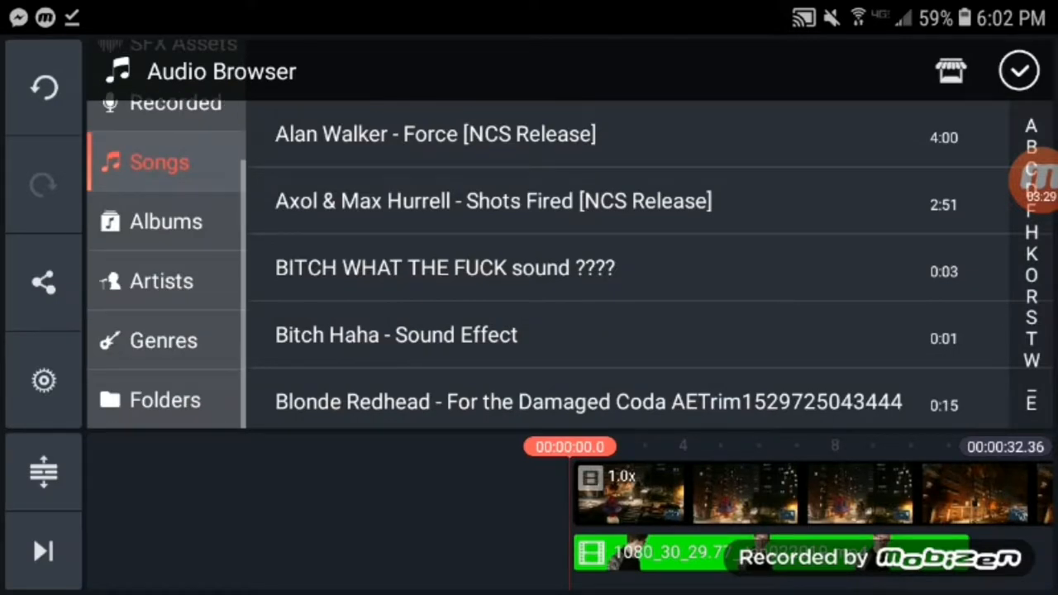
Add ÉWN - The Light [NCS Release] from the Download folder as the music track.
click(166, 399)
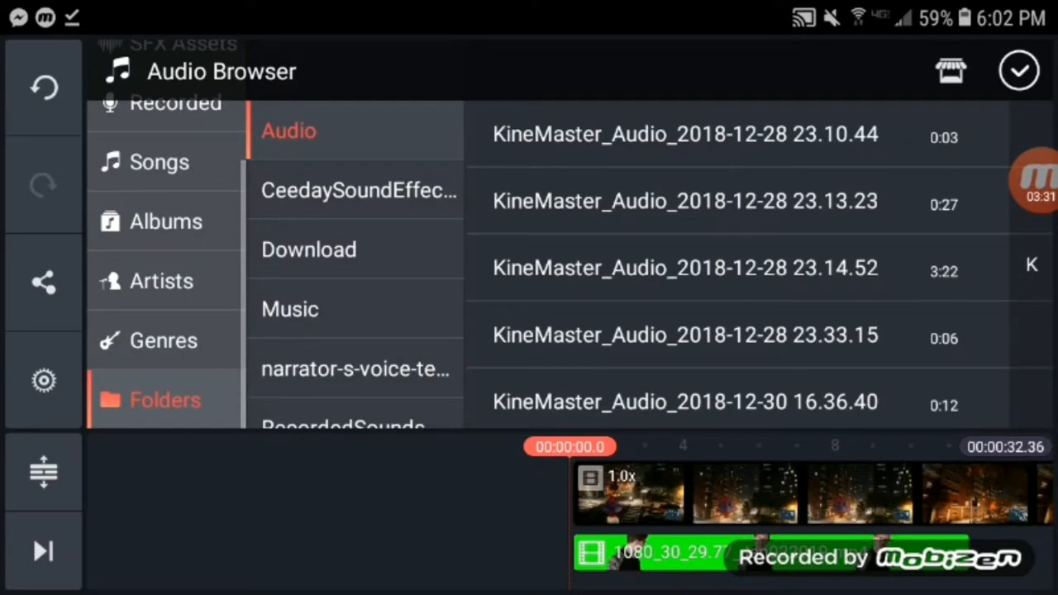
click(308, 248)
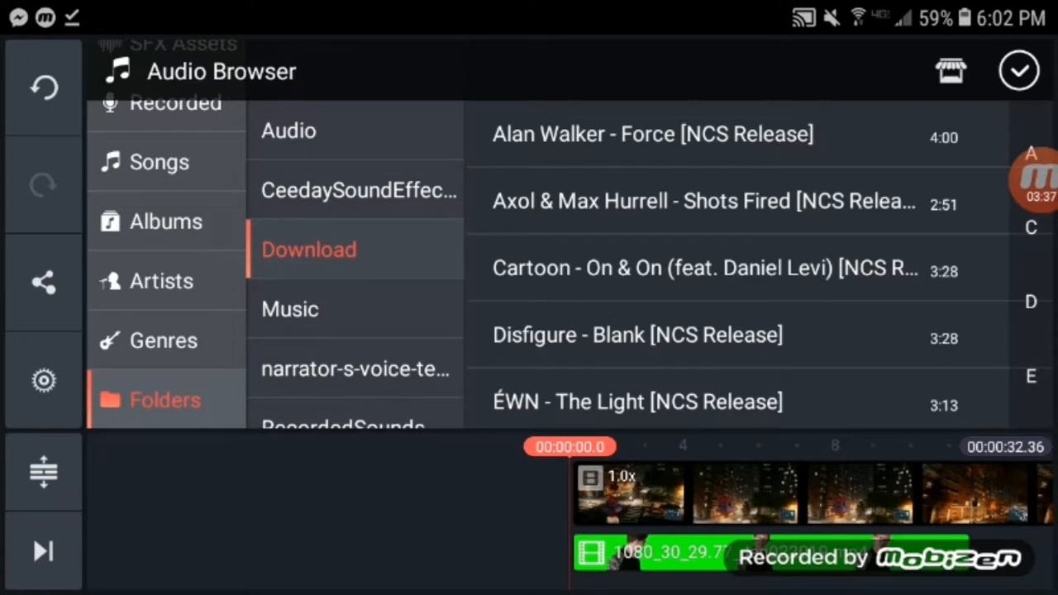
click(1019, 70)
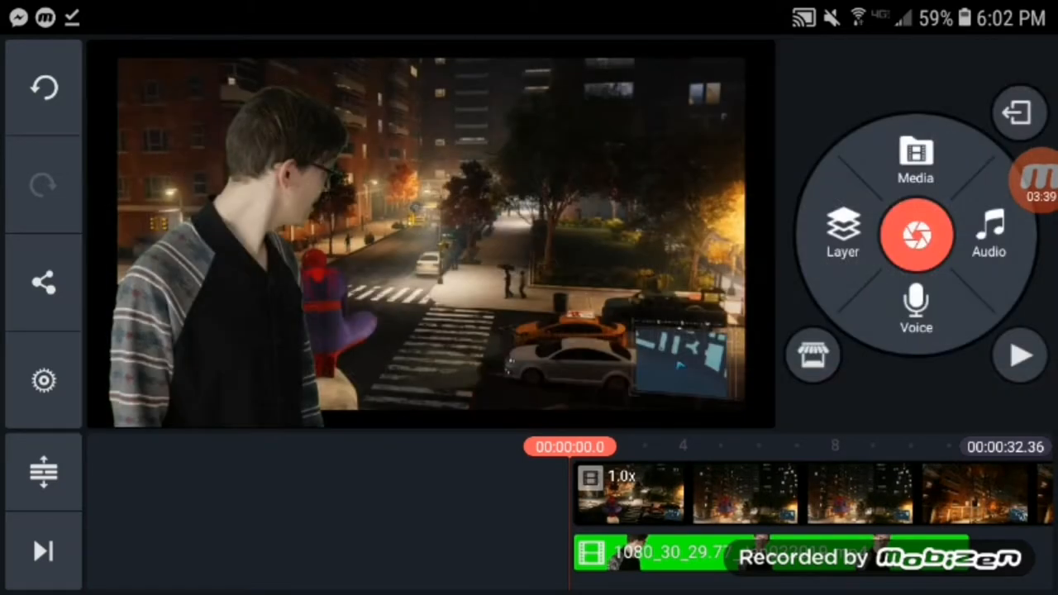
click(989, 234)
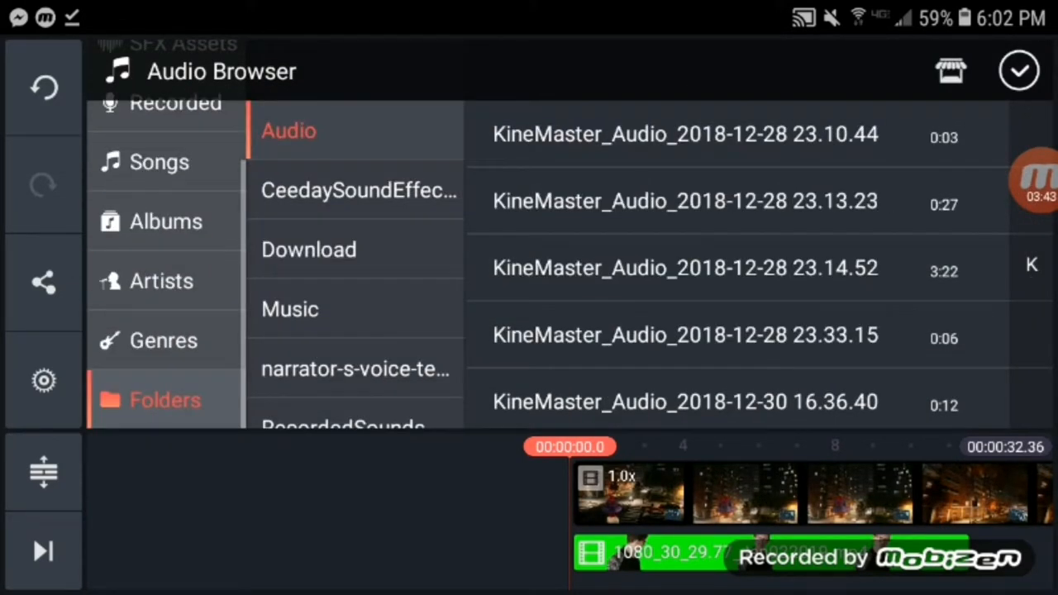
click(308, 248)
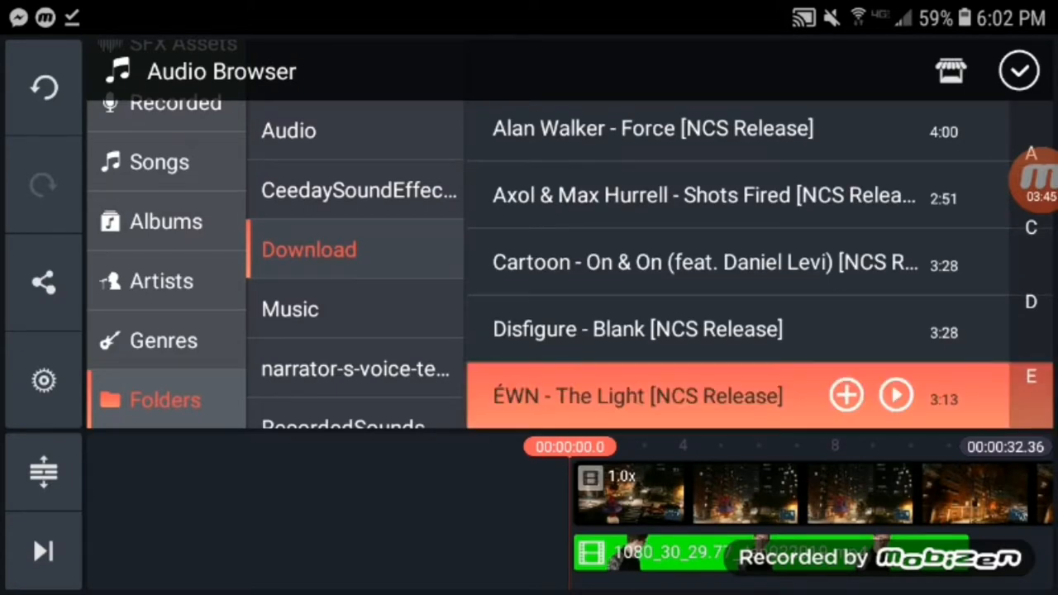
click(1018, 70)
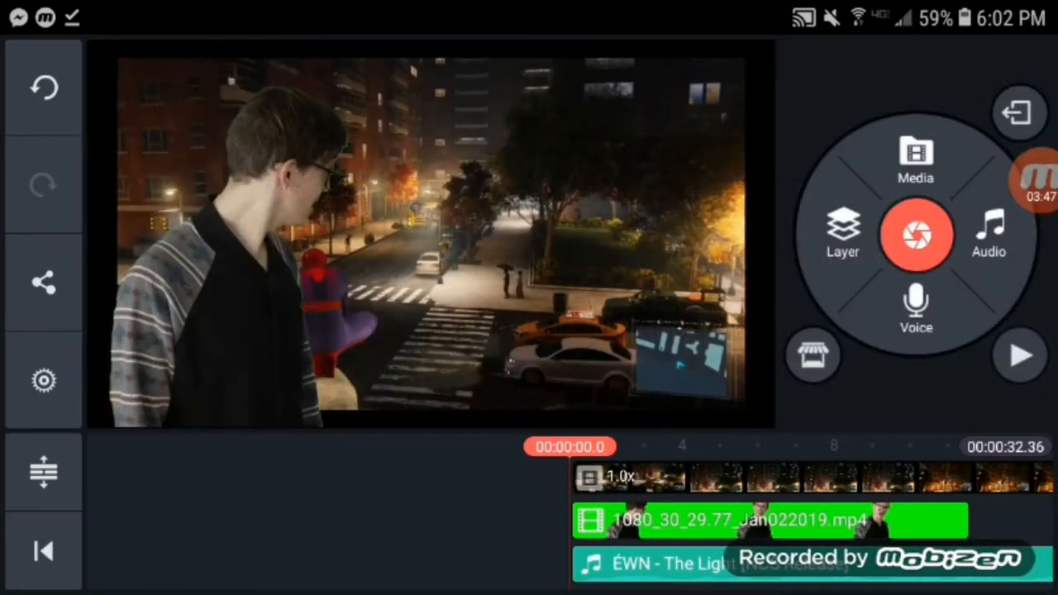
Check the overlay clip's volume, then switch off Background for the ÉWN music track.
click(1019, 356)
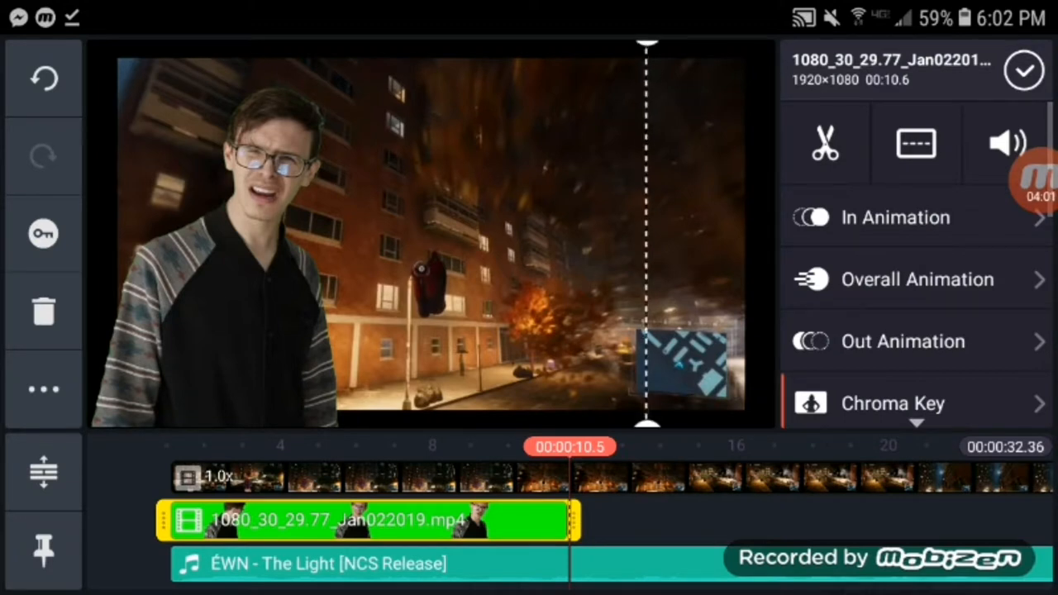
click(1008, 142)
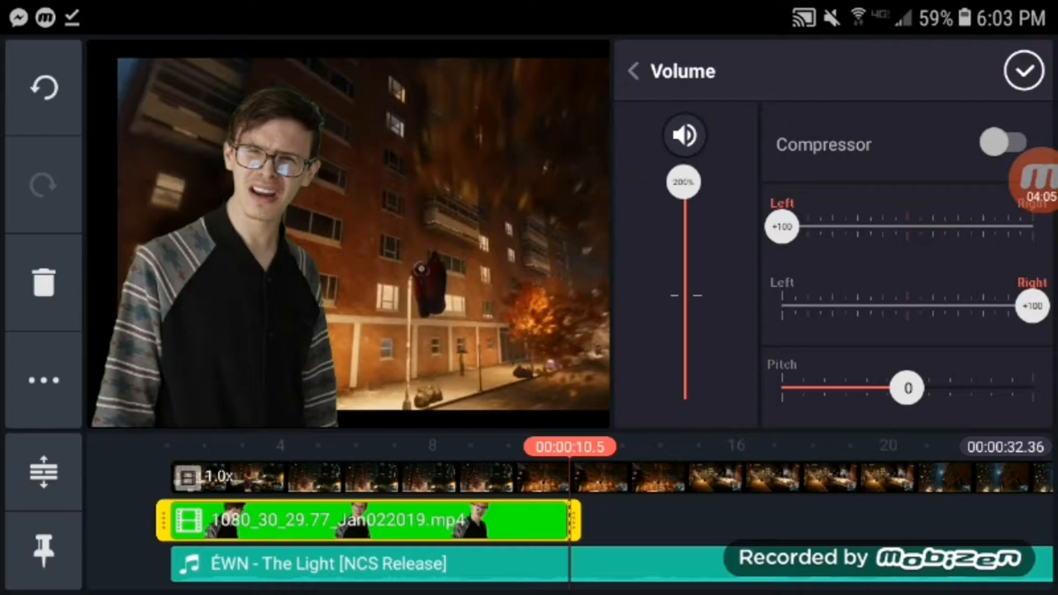
click(1025, 71)
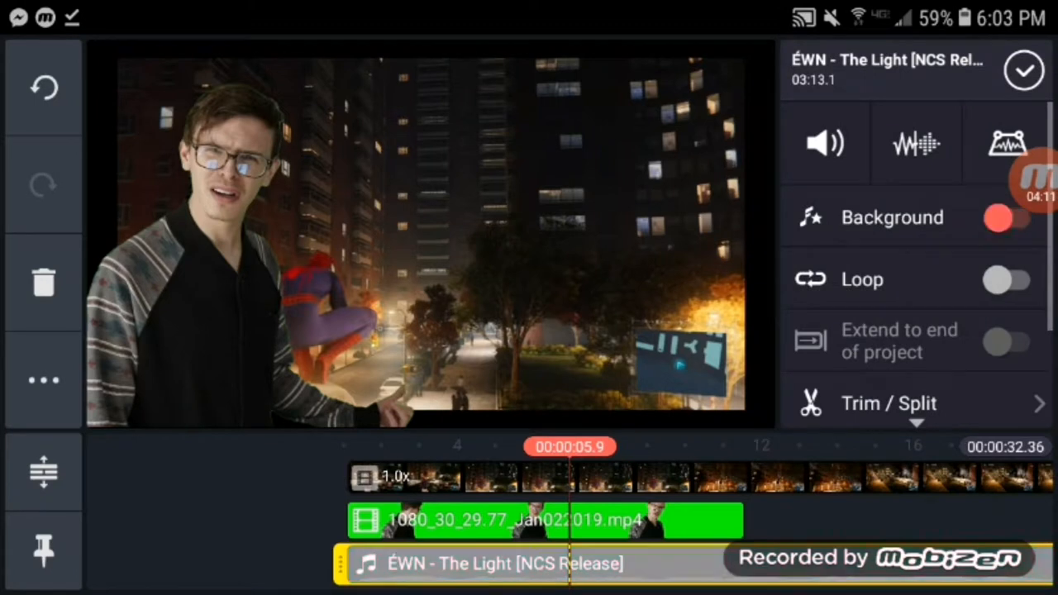
click(1007, 218)
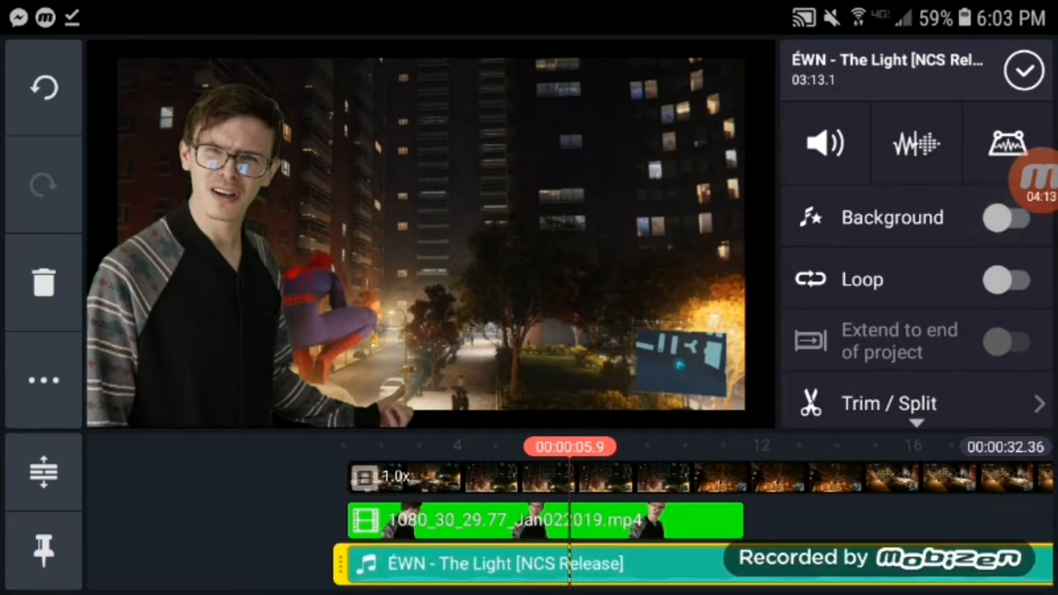
click(890, 404)
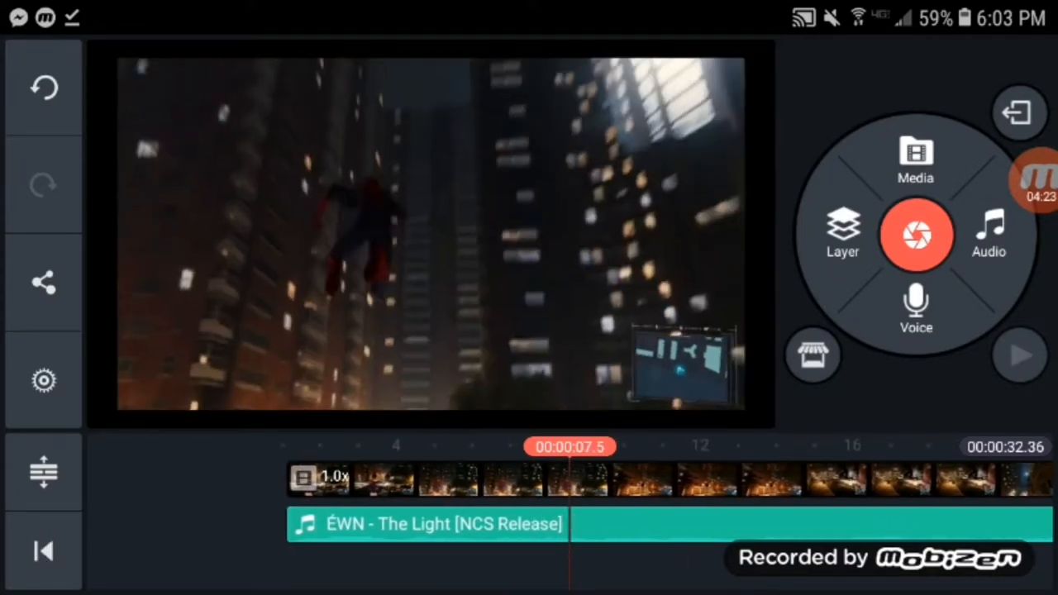
Split a two-second piece out of the gameplay clip around 8 seconds and preview the result.
click(447, 480)
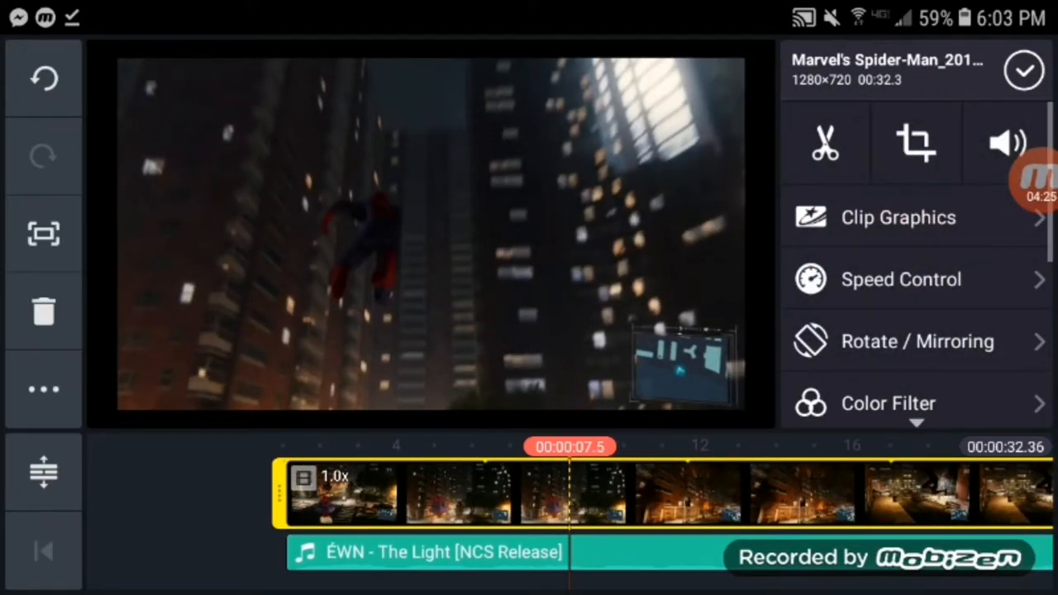
click(825, 142)
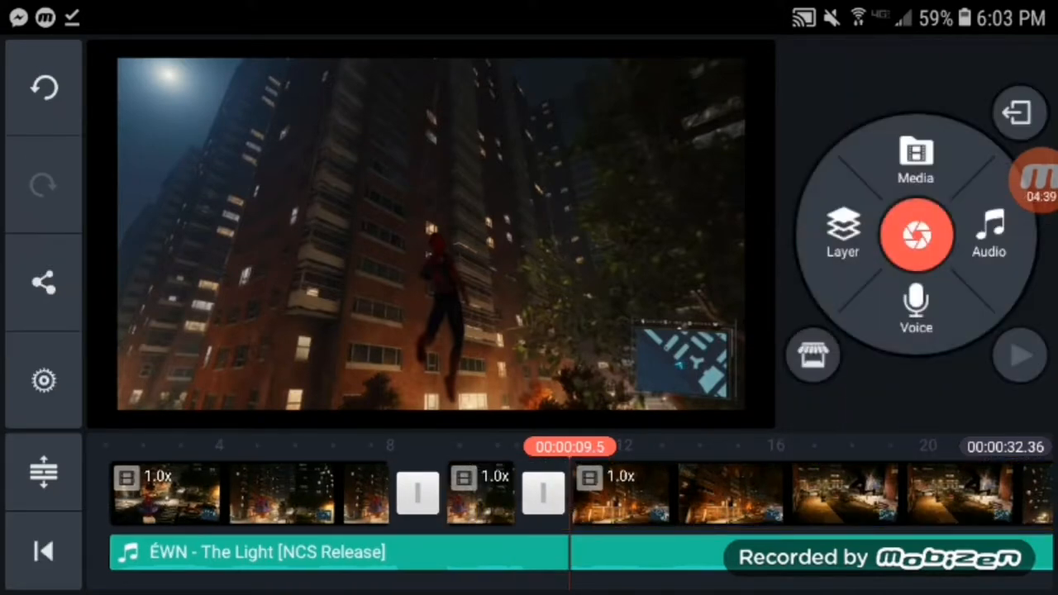
click(603, 493)
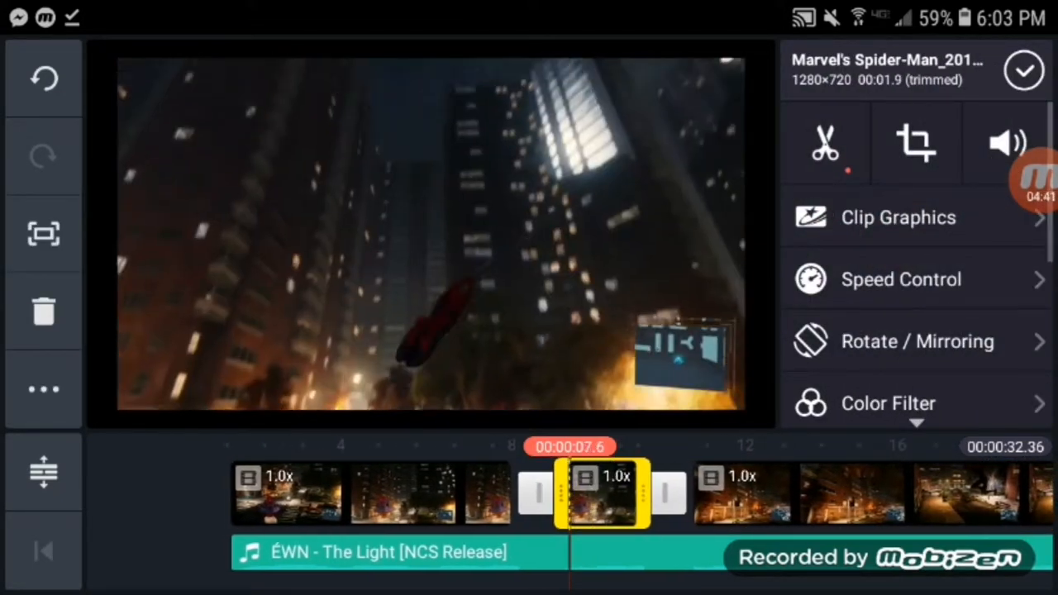
click(916, 143)
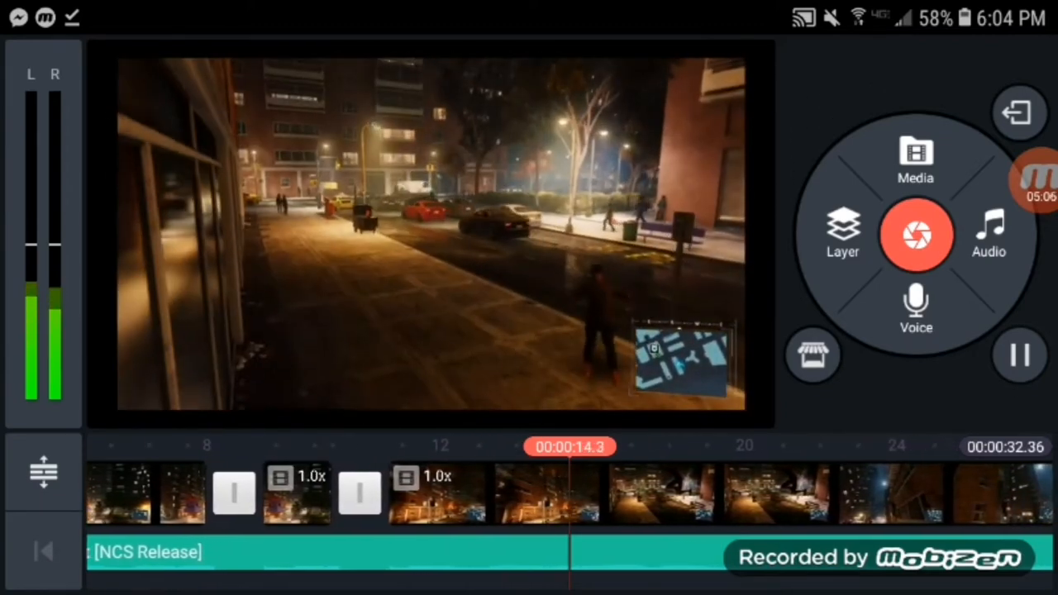
click(1018, 354)
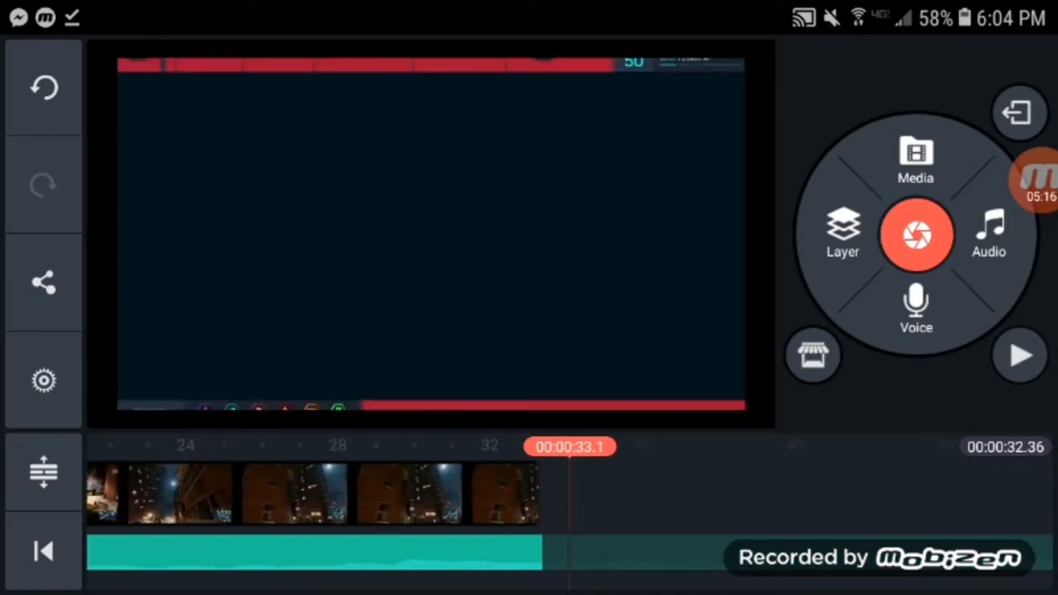
Add the D.Va image from the media library as an overlay layer and preview it.
click(916, 157)
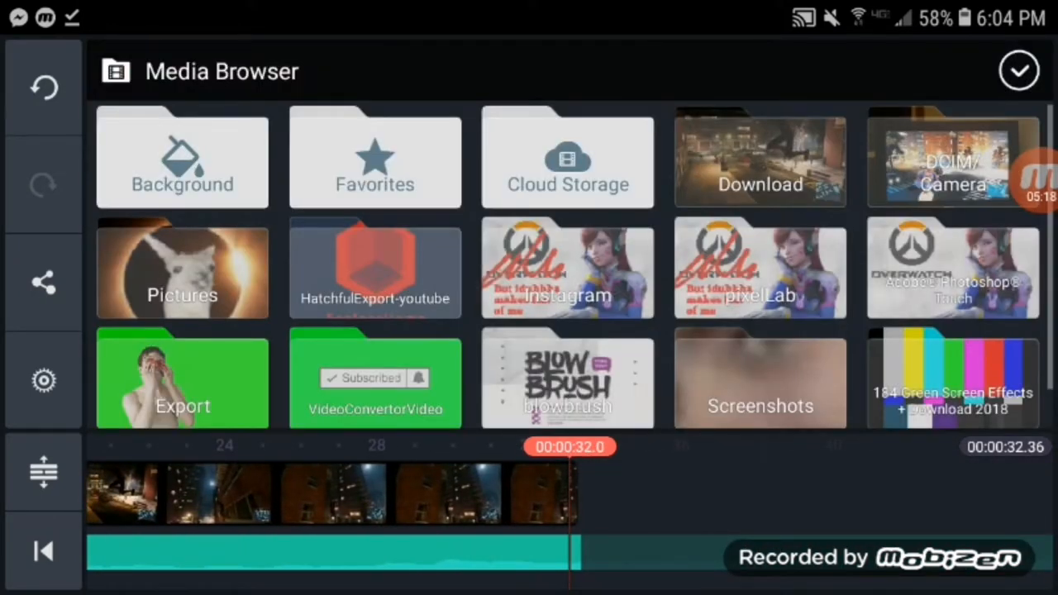
click(761, 157)
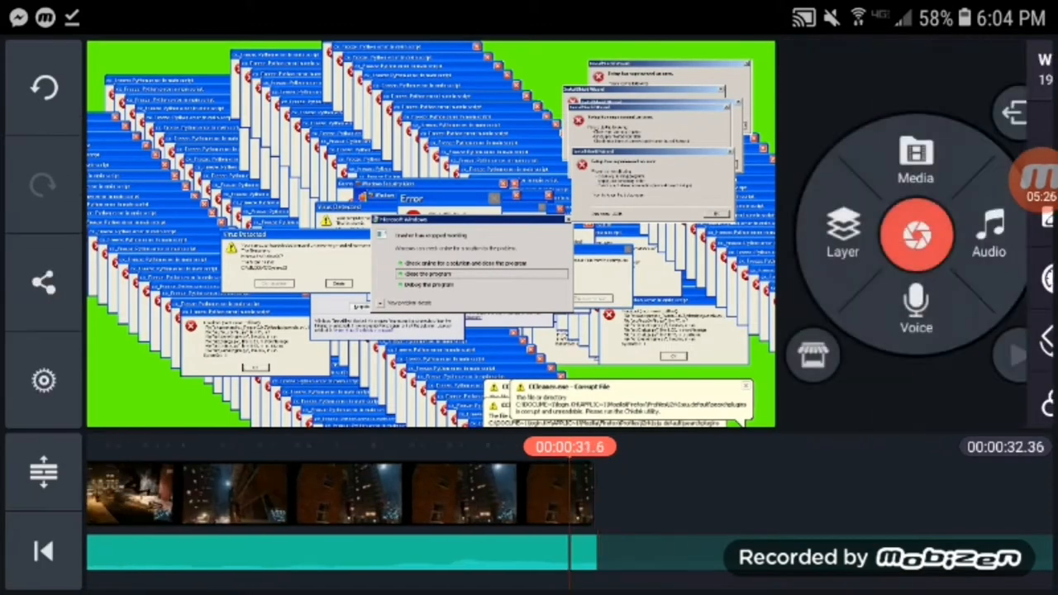
click(844, 235)
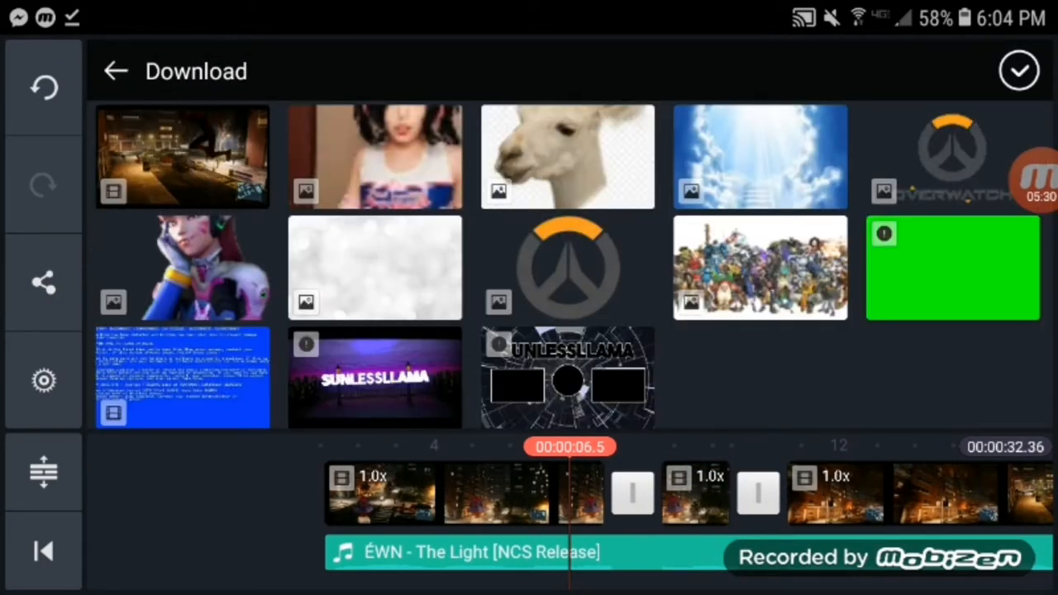
click(182, 267)
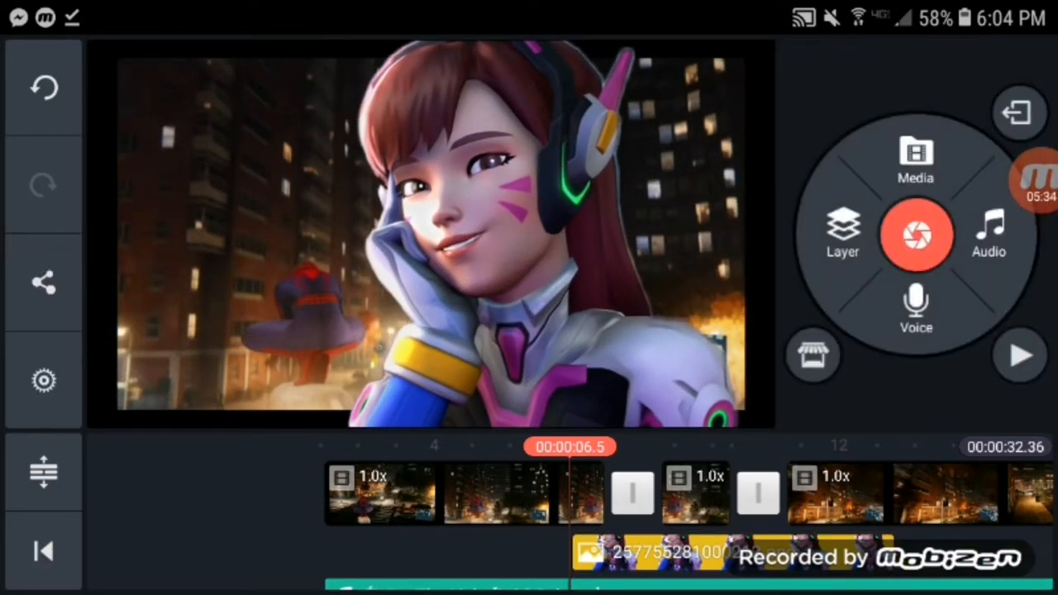
click(1019, 356)
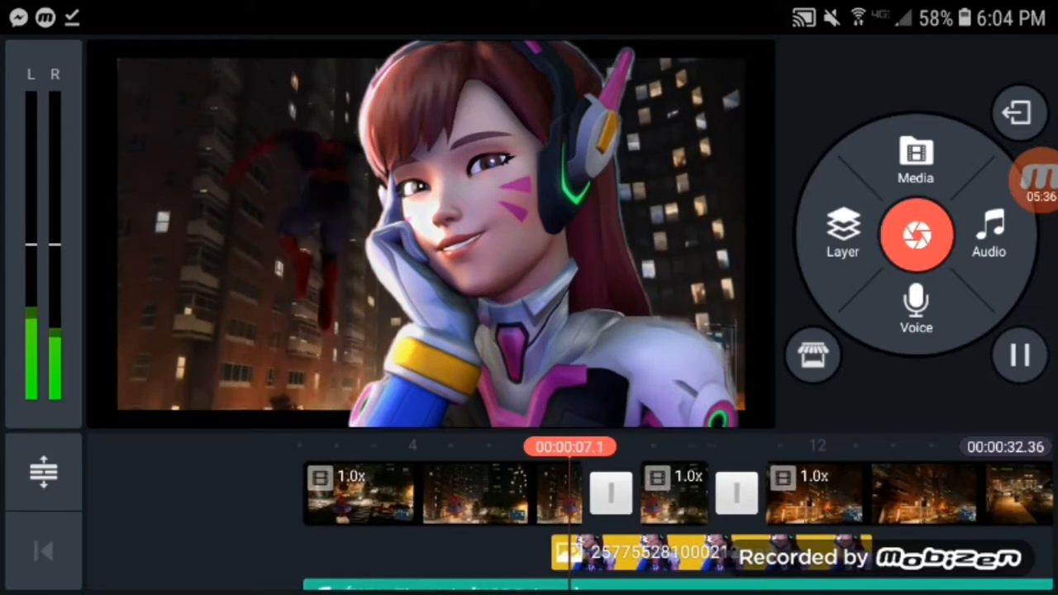
click(1019, 355)
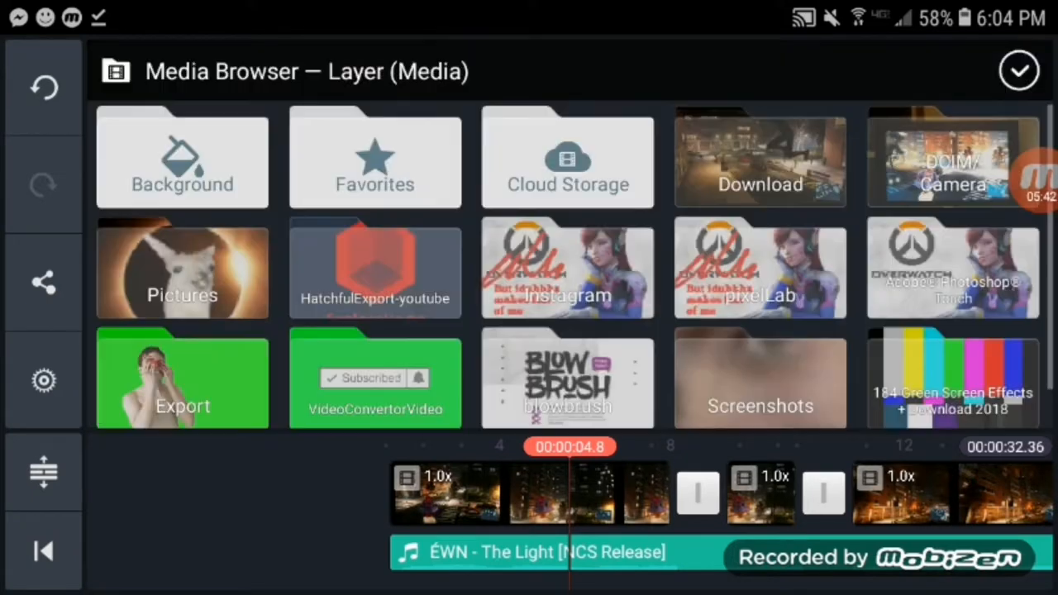
Add the green-screen Windows Error video from Downloads as a layer near the 5-second mark.
click(760, 157)
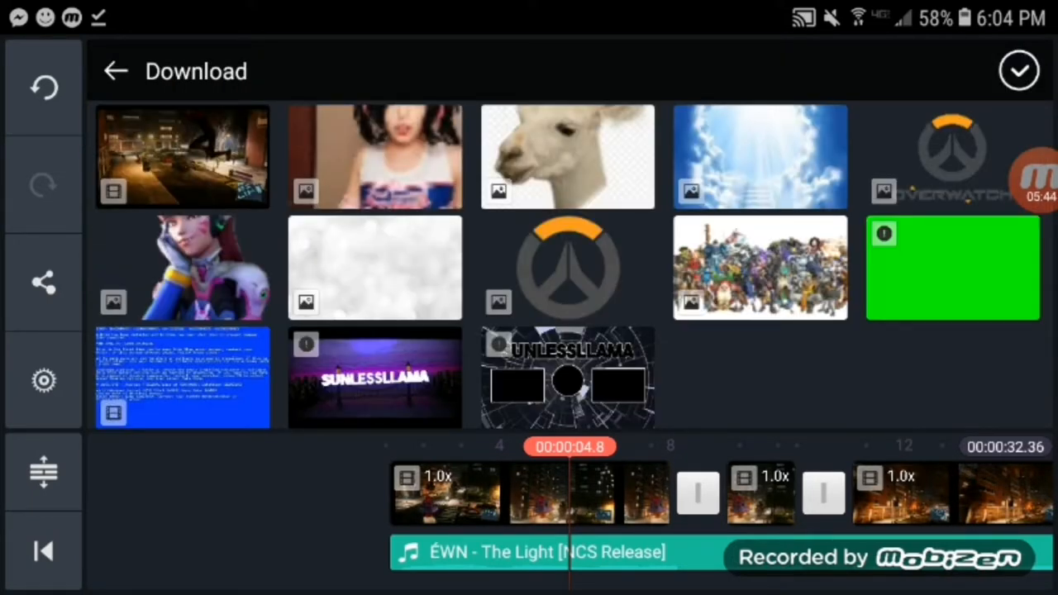
click(952, 268)
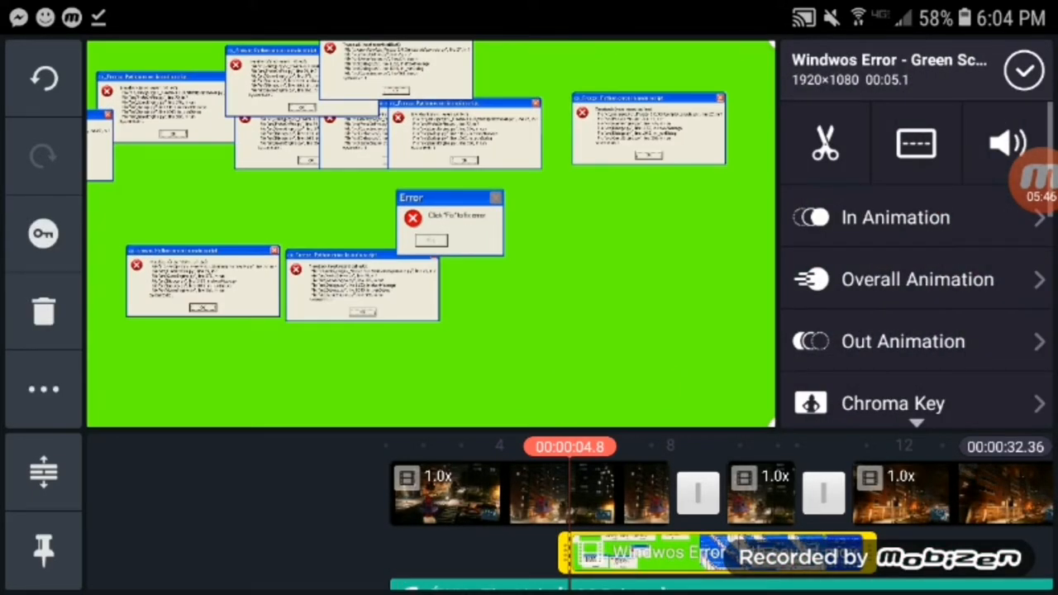
click(893, 404)
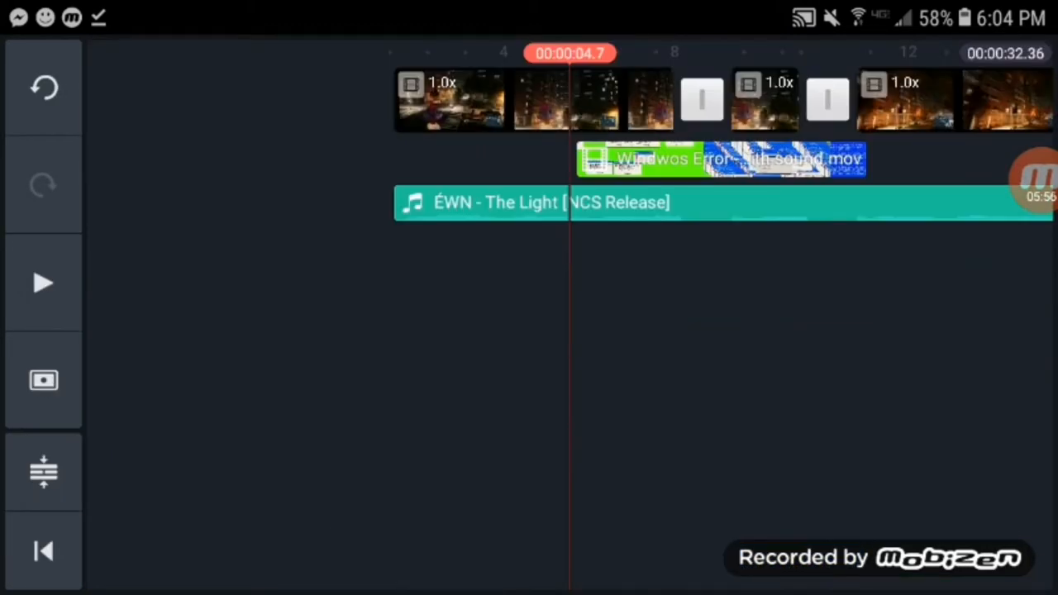
Split the ÉWN - The Light music into three pieces and set the middle piece's volume to 0%.
click(546, 202)
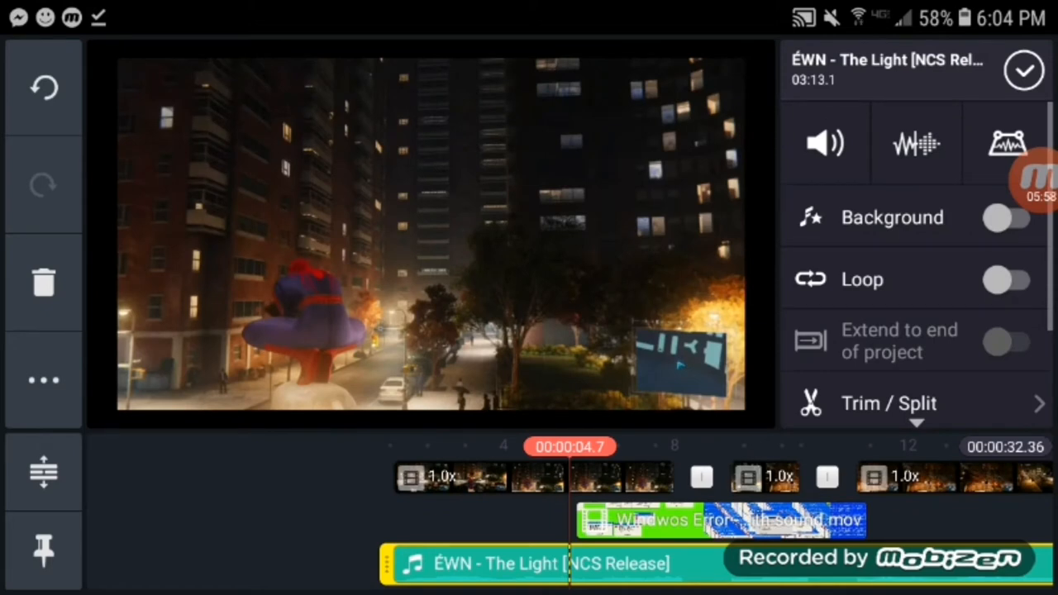
click(889, 403)
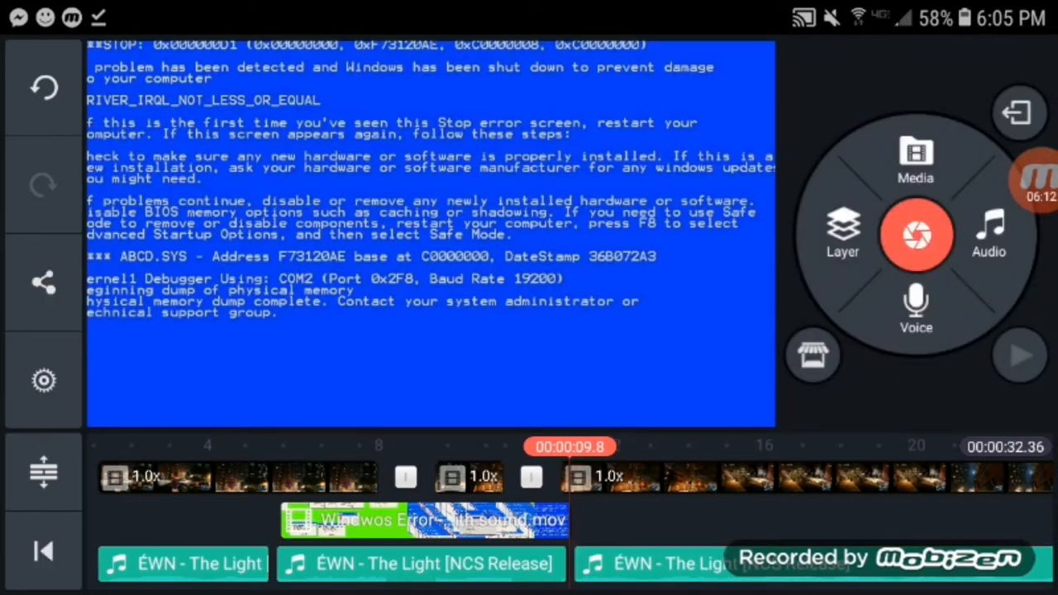
click(422, 564)
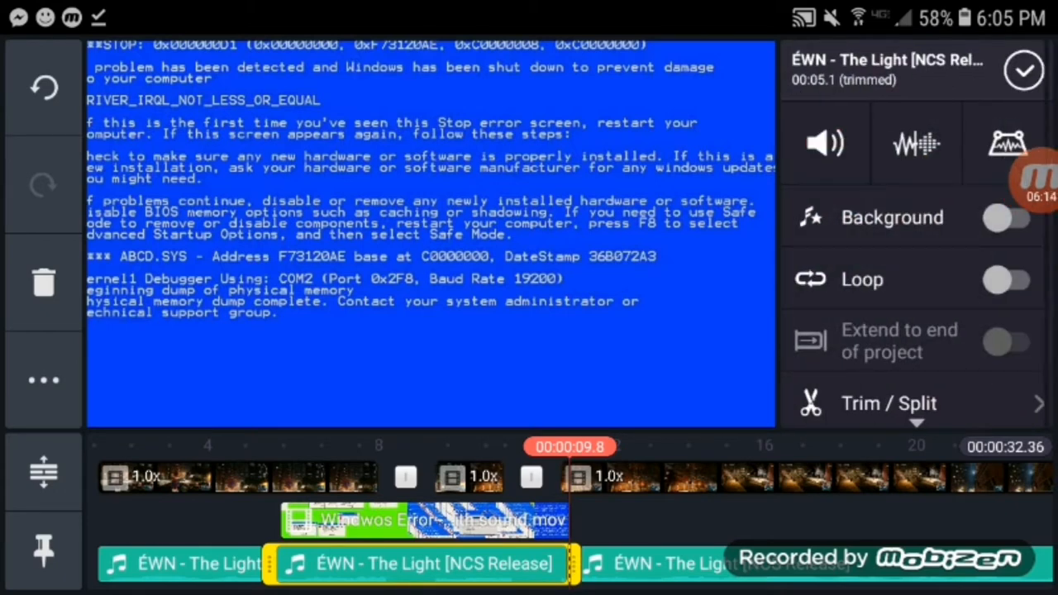
click(823, 143)
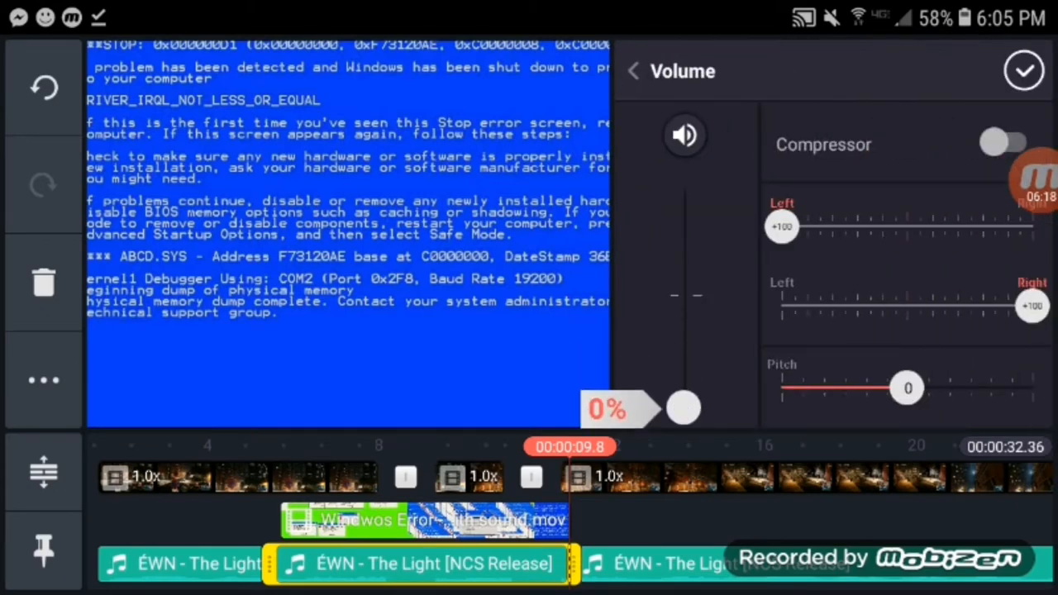
click(1025, 72)
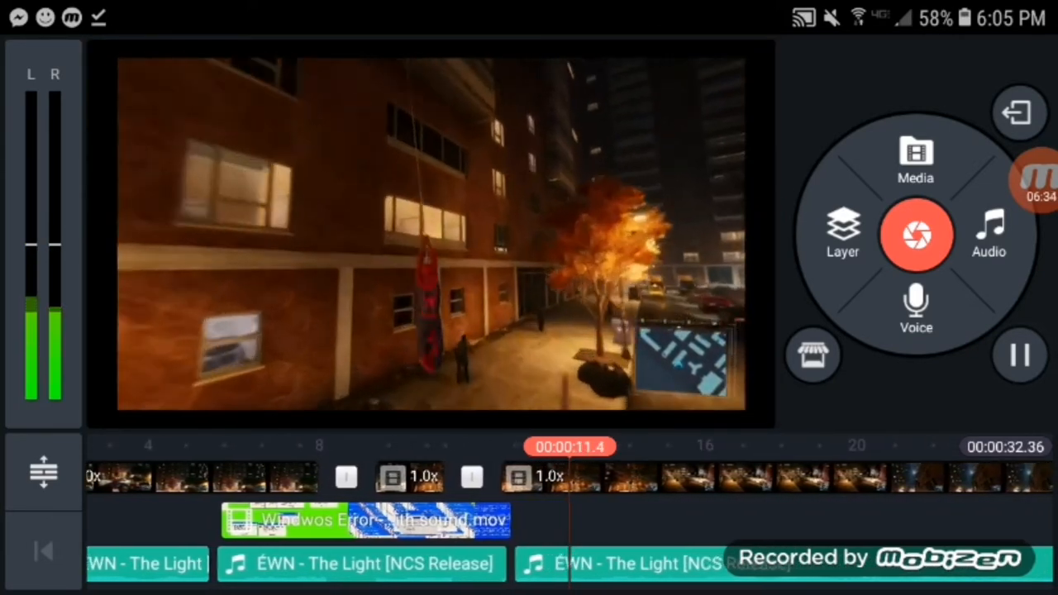
click(1019, 355)
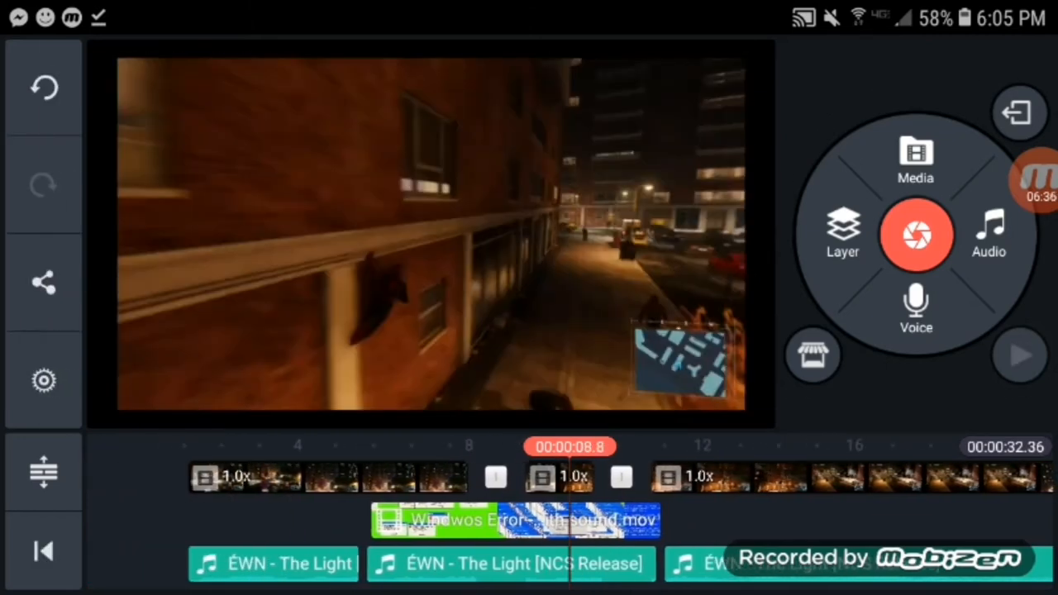